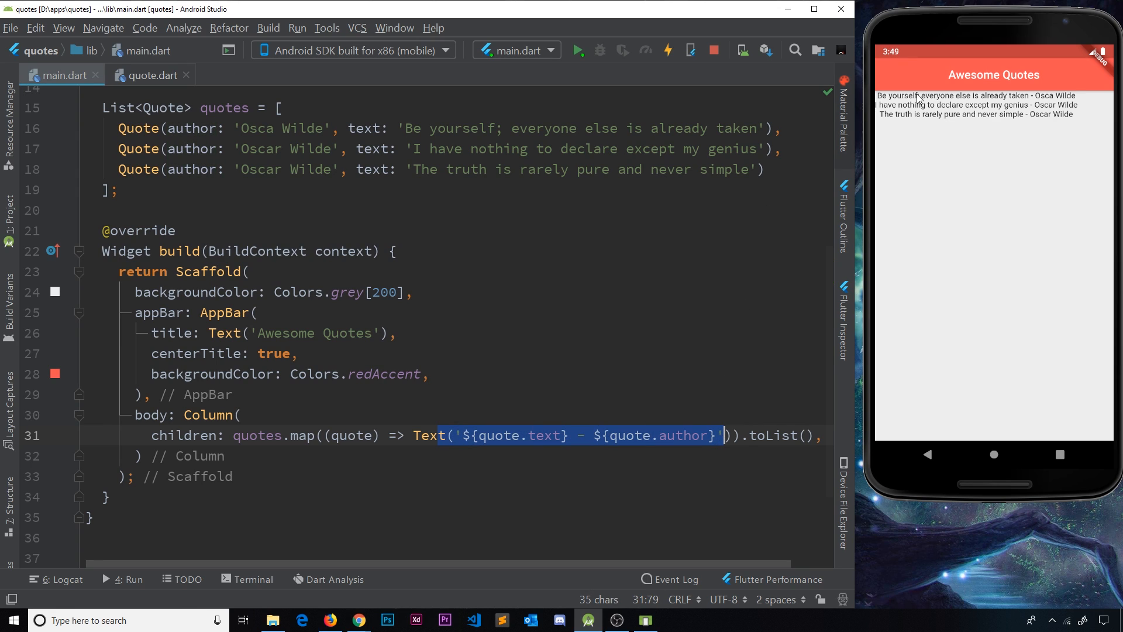
mouse_move(1053, 259)
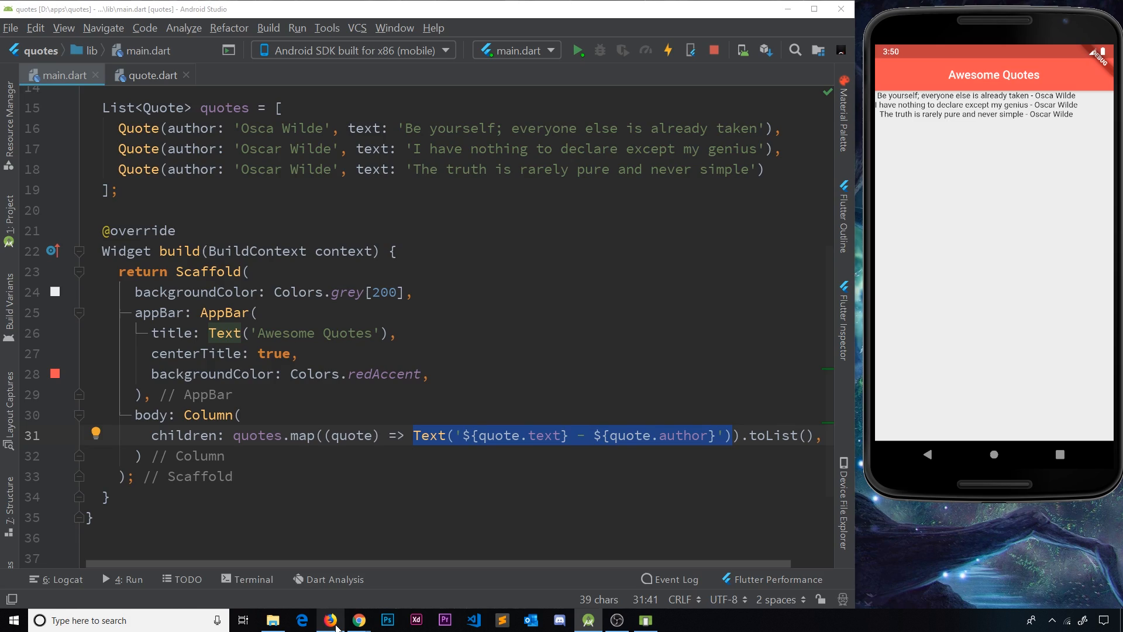
Switch to Firefox to view the Flutter Card class documentation on api.flutter.dev
click(329, 620)
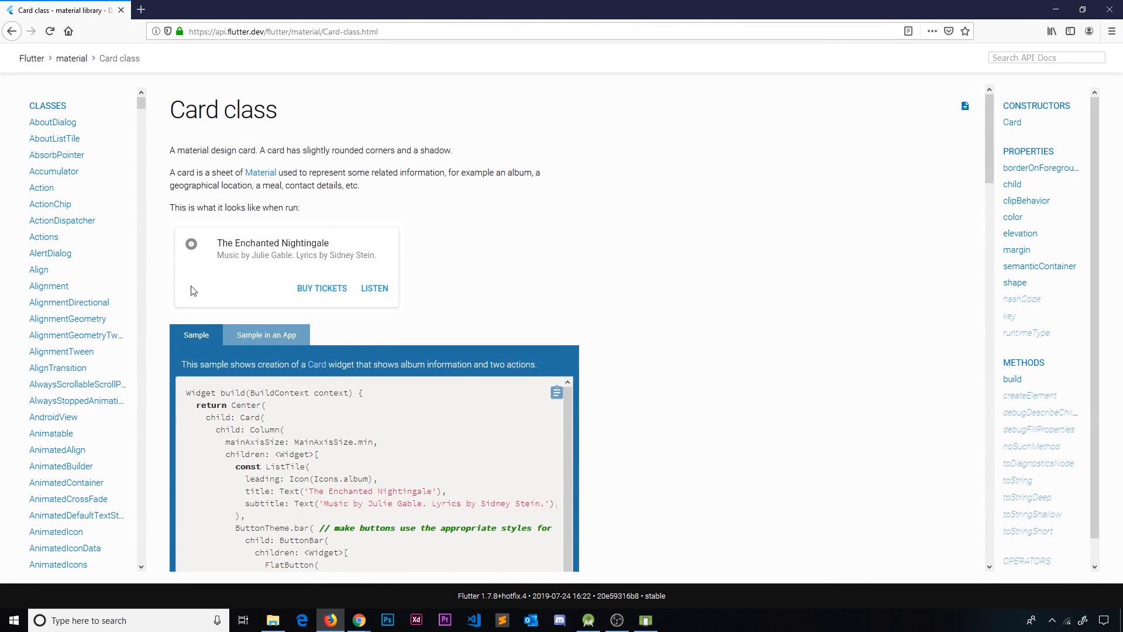
mouse_move(258, 296)
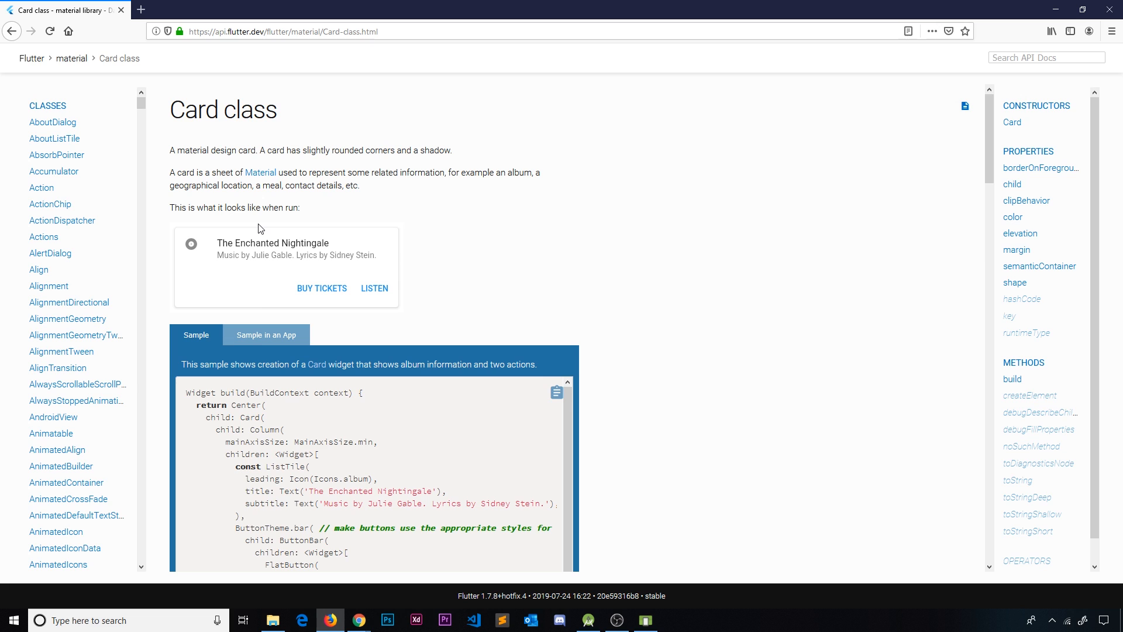
mouse_move(1039, 13)
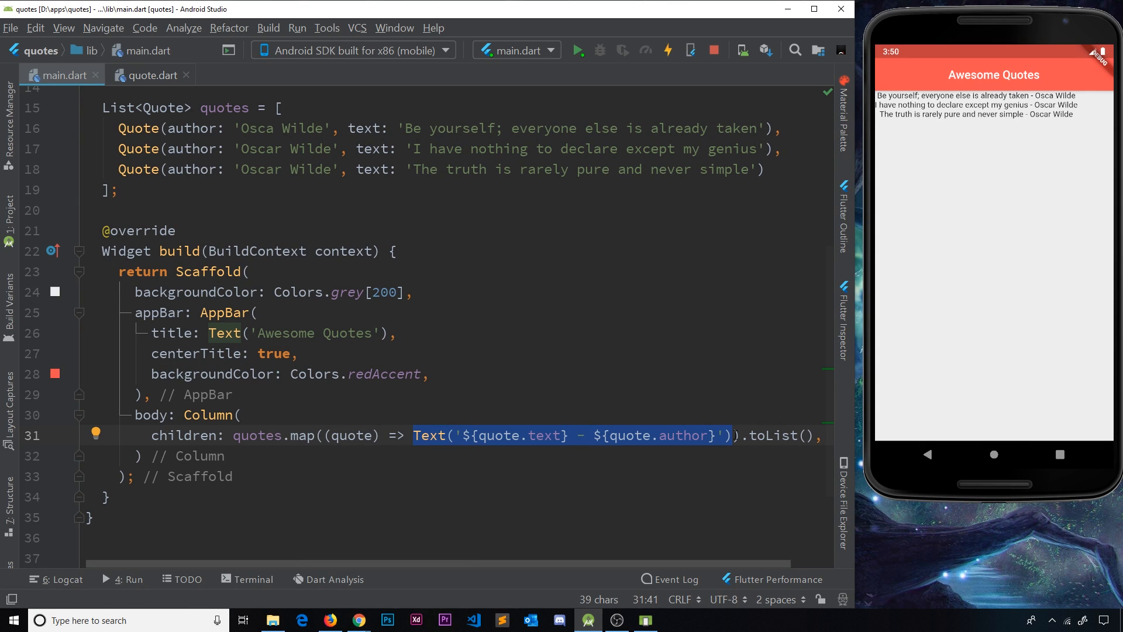
mouse_move(585, 447)
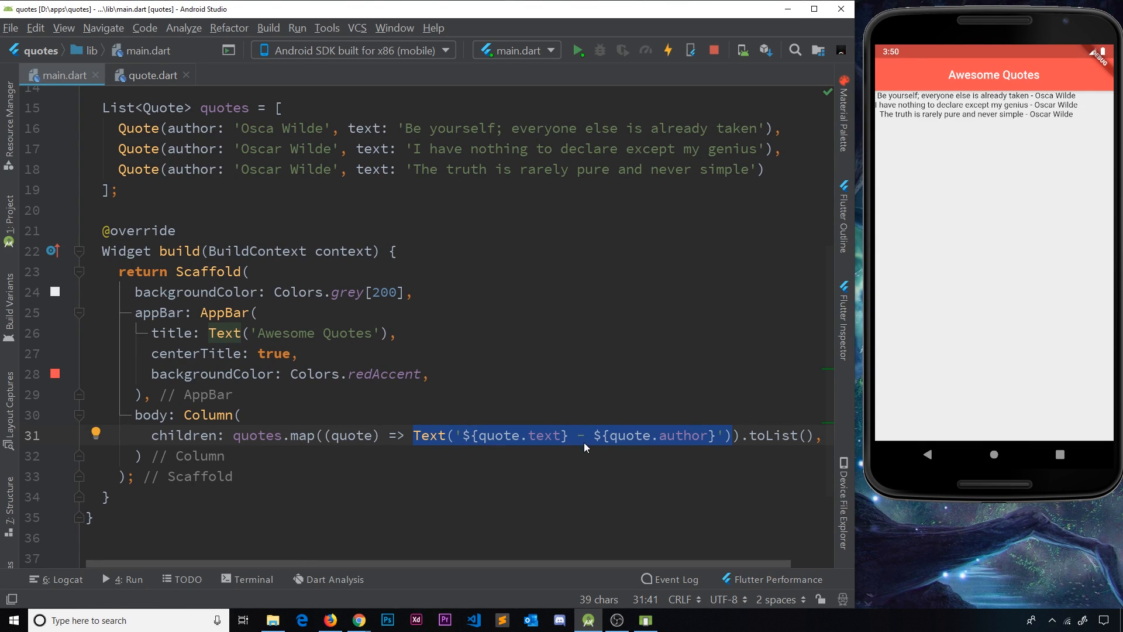
mouse_move(593, 444)
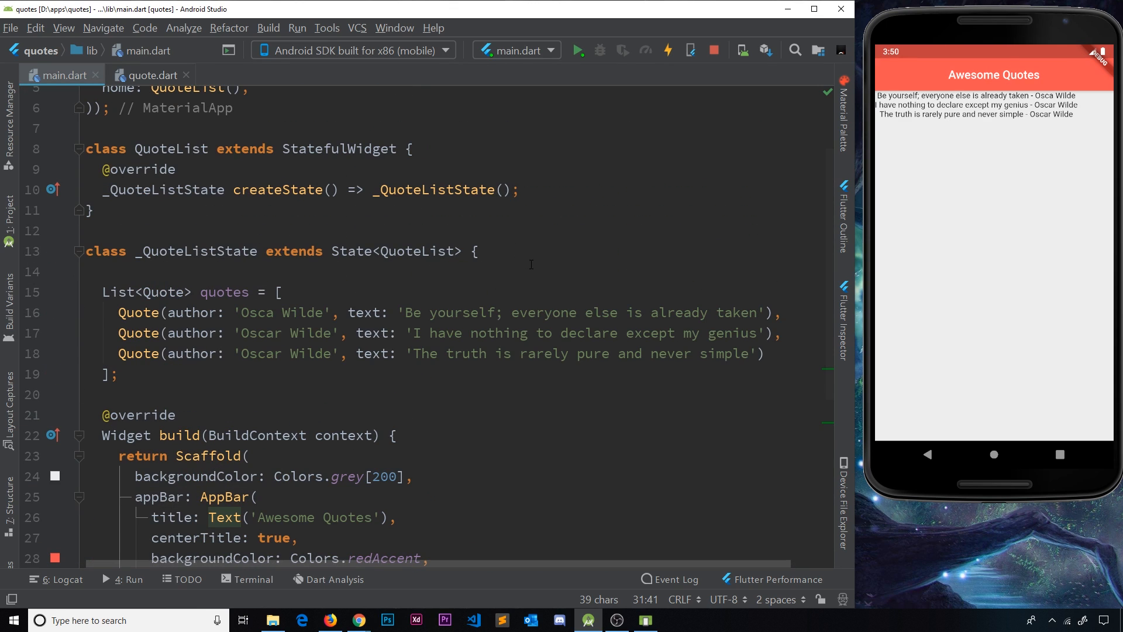
mouse_move(529, 259)
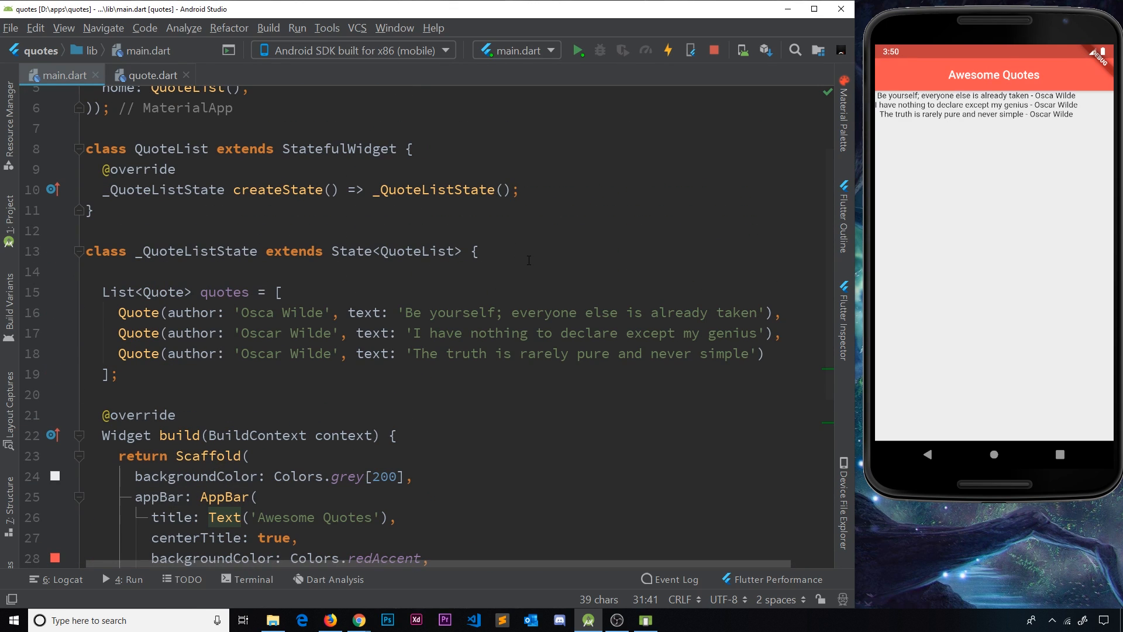
mouse_move(516, 285)
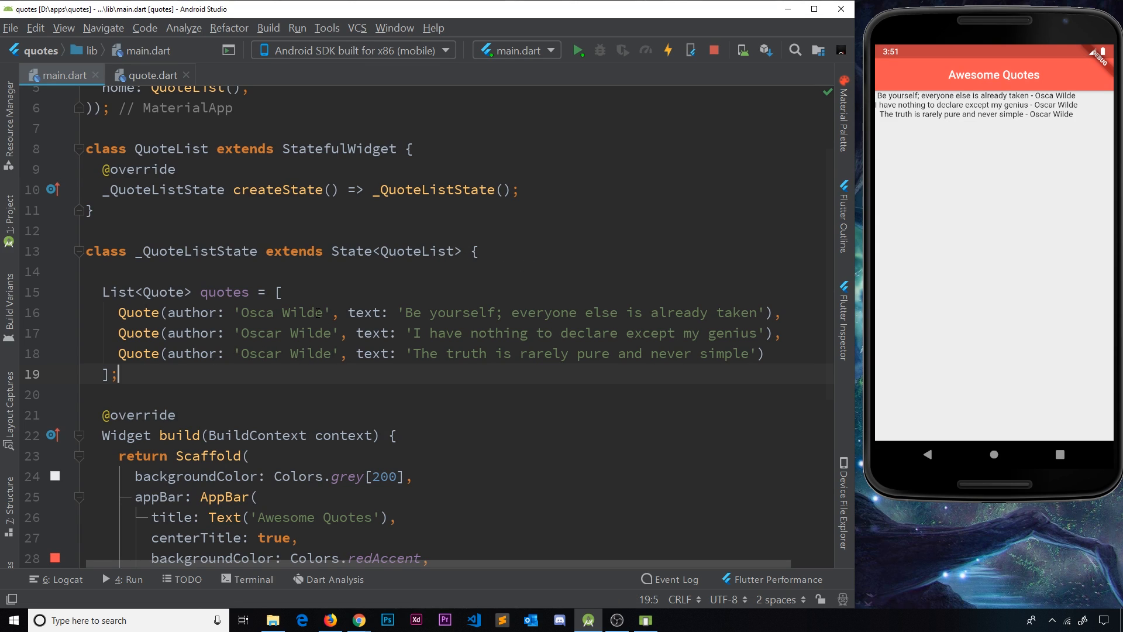
Add an empty Widget quoteTemplate(quote) function on a new line below the quotes list
key(Enter)
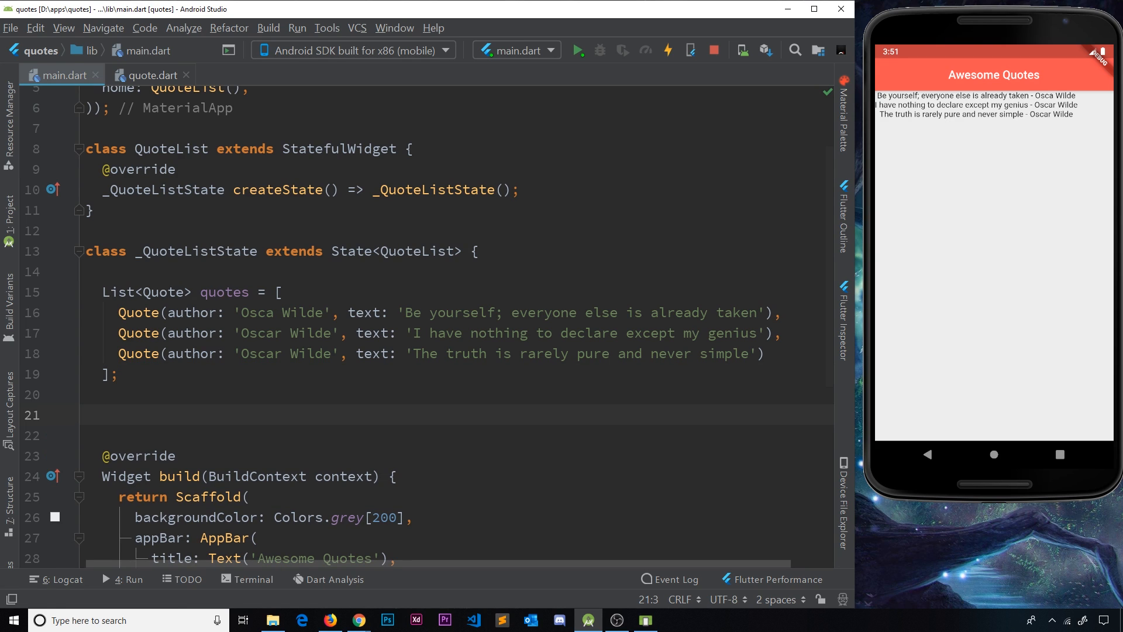
text(Wig)
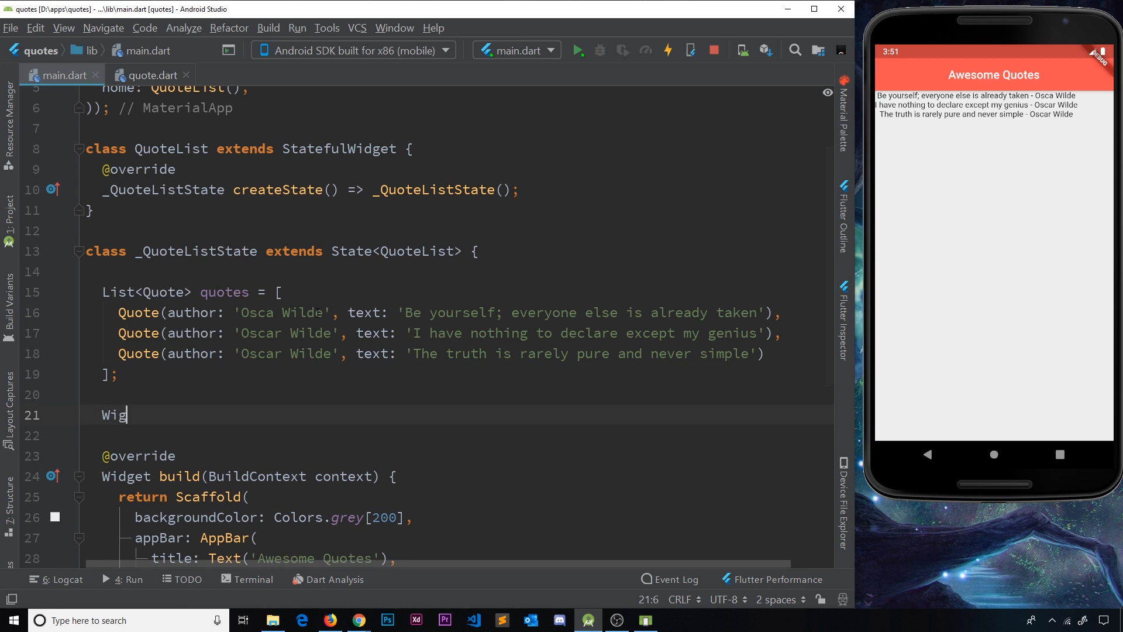
text(get)
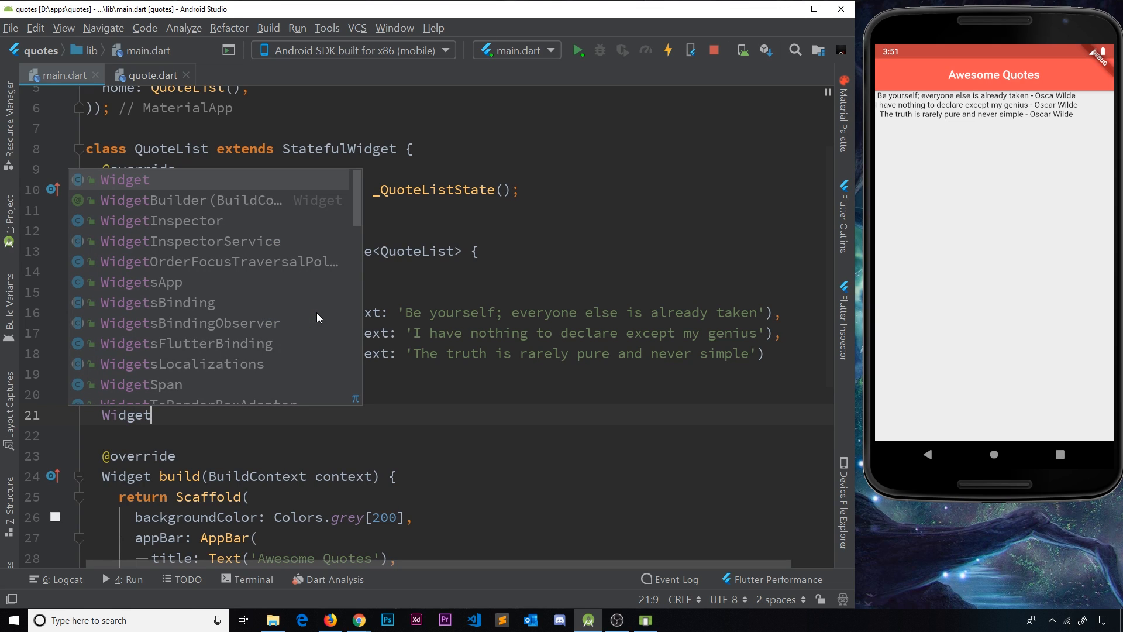
text(quot)
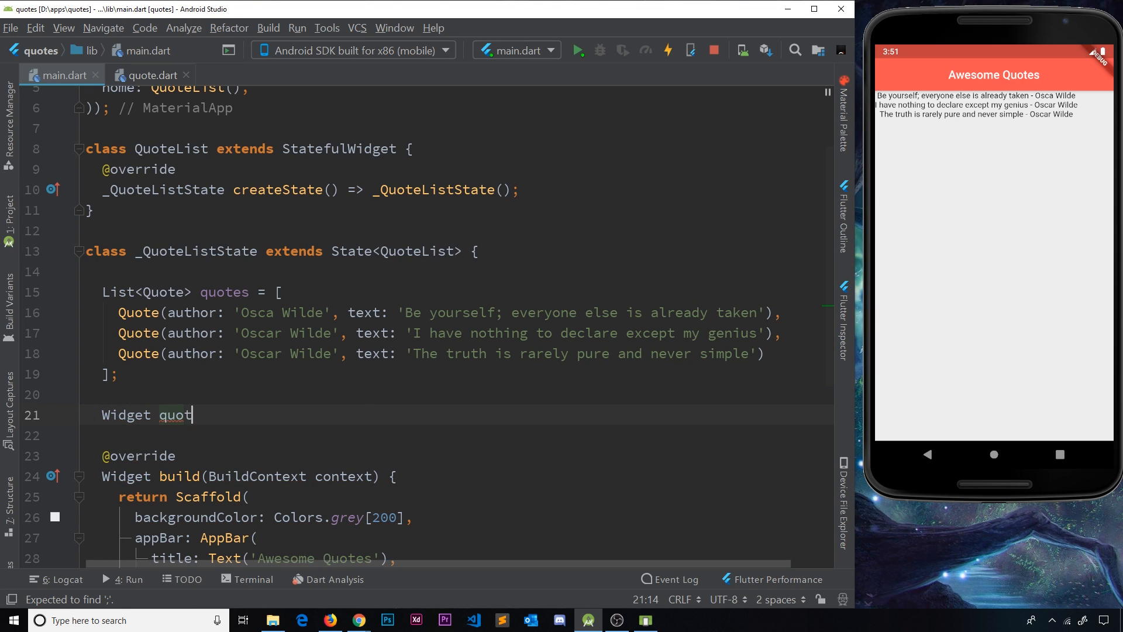
text(eTemplate)
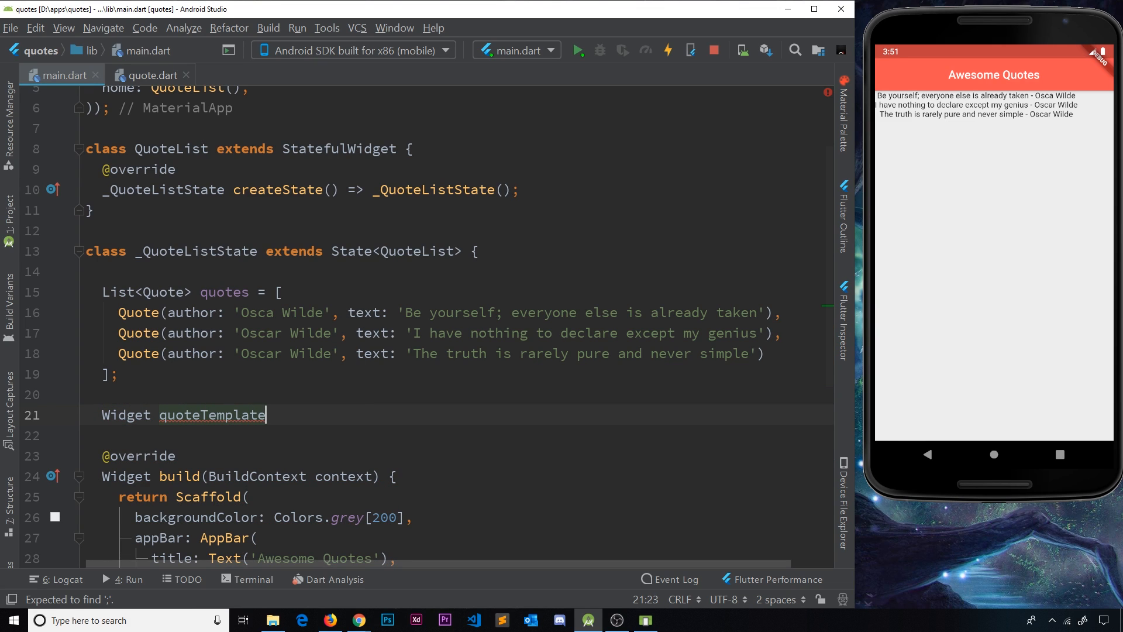
text((quot)
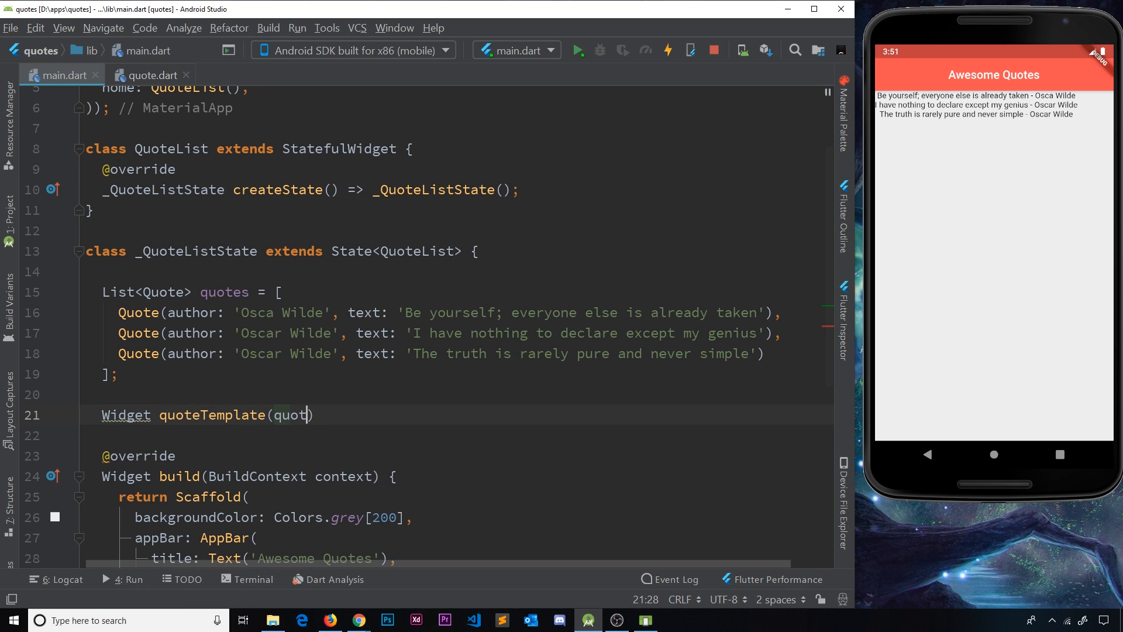
text(e){)
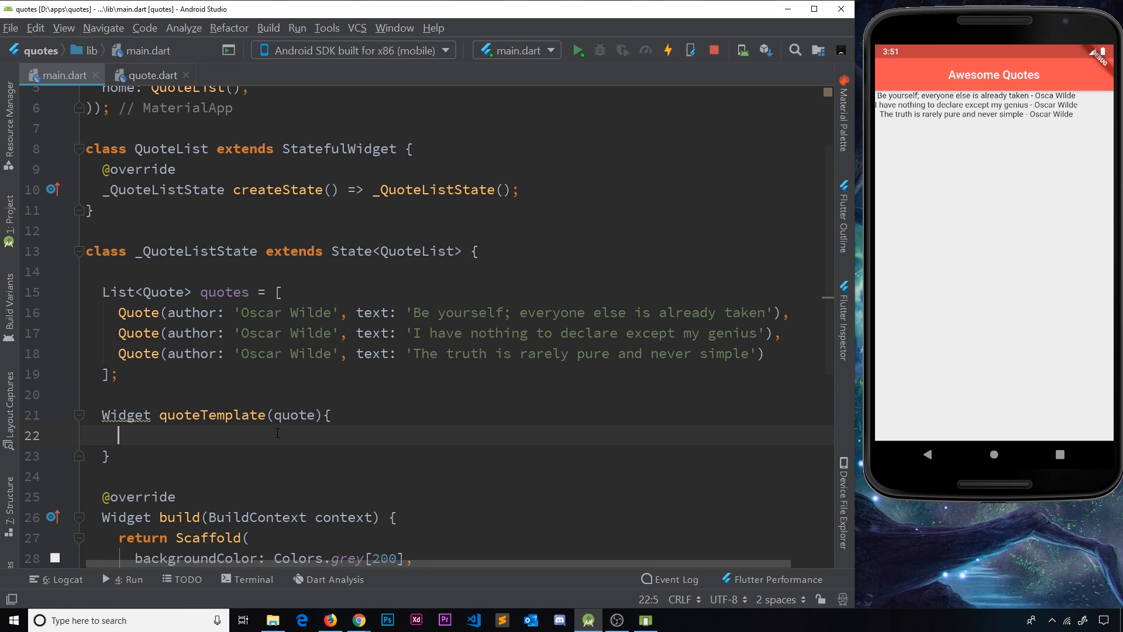
mouse_move(328, 400)
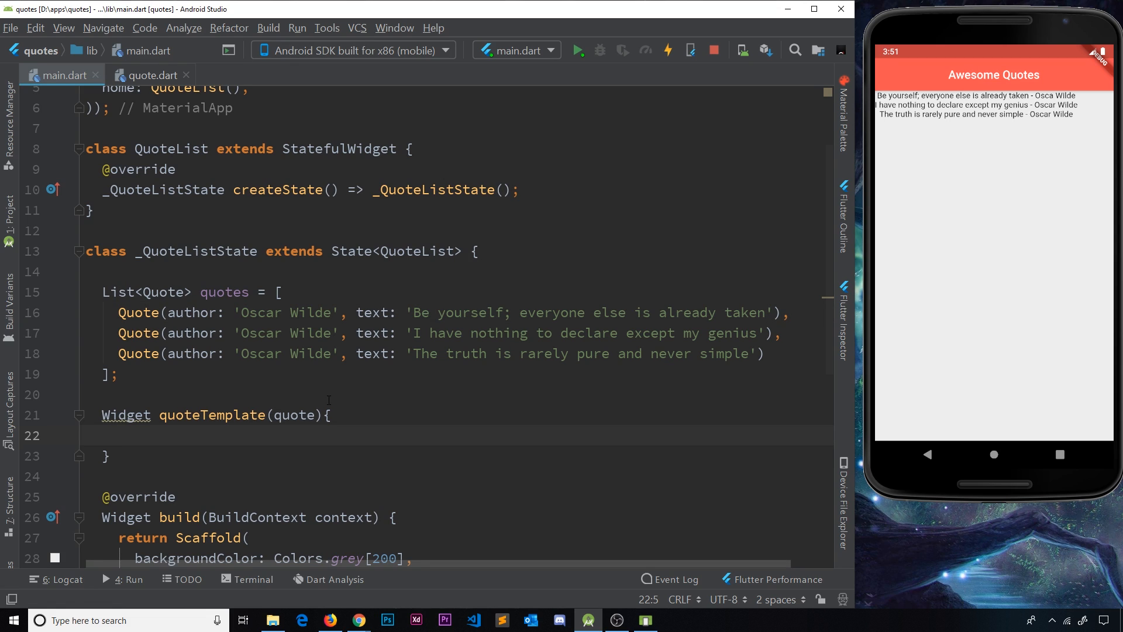
Make quoteTemplate return a Card() with its arguments on a new line
text(return)
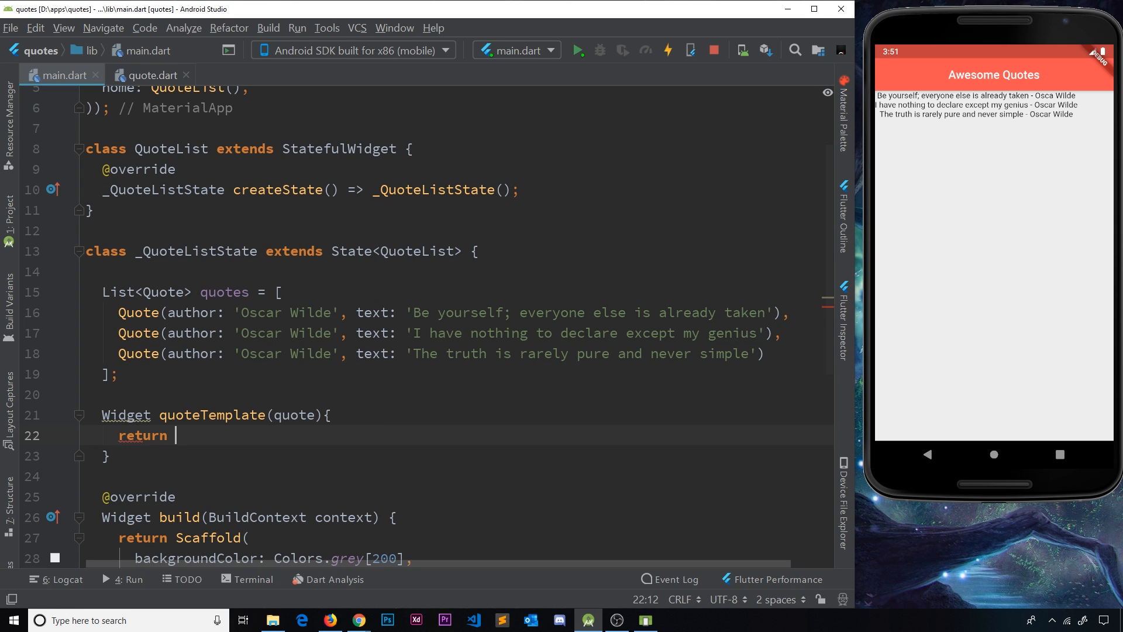
text(Card())
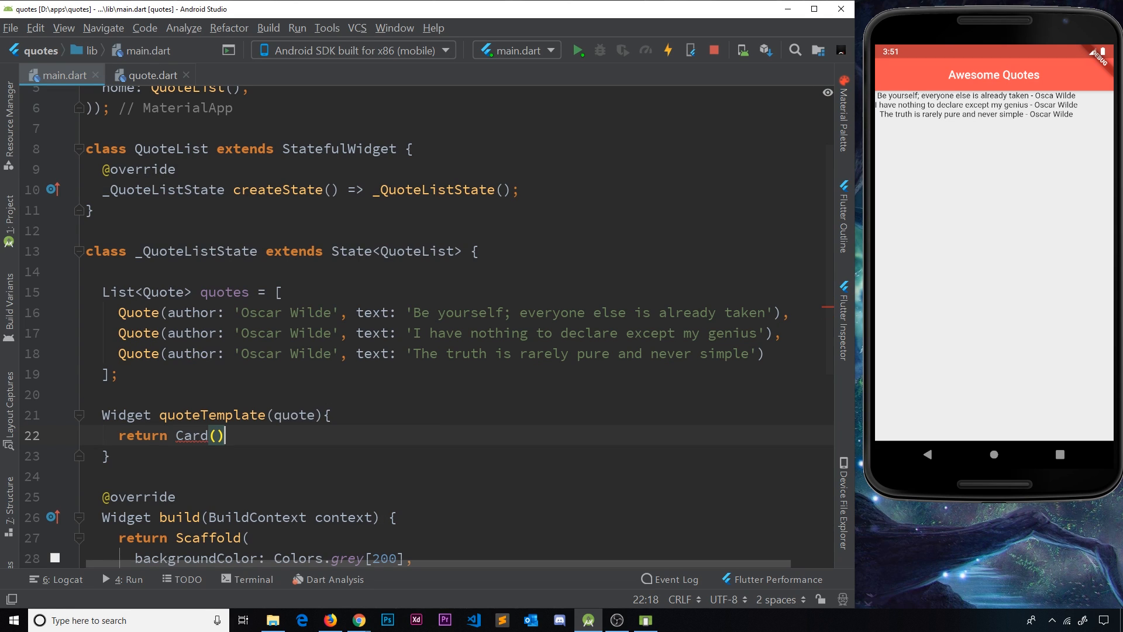
text(;)
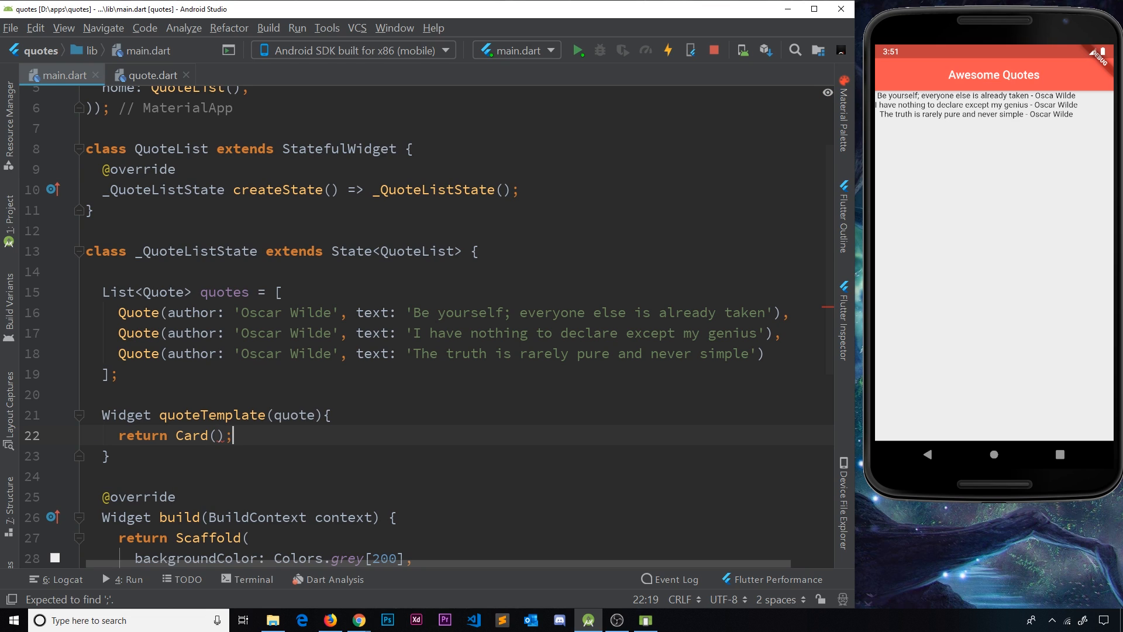
key(Enter)
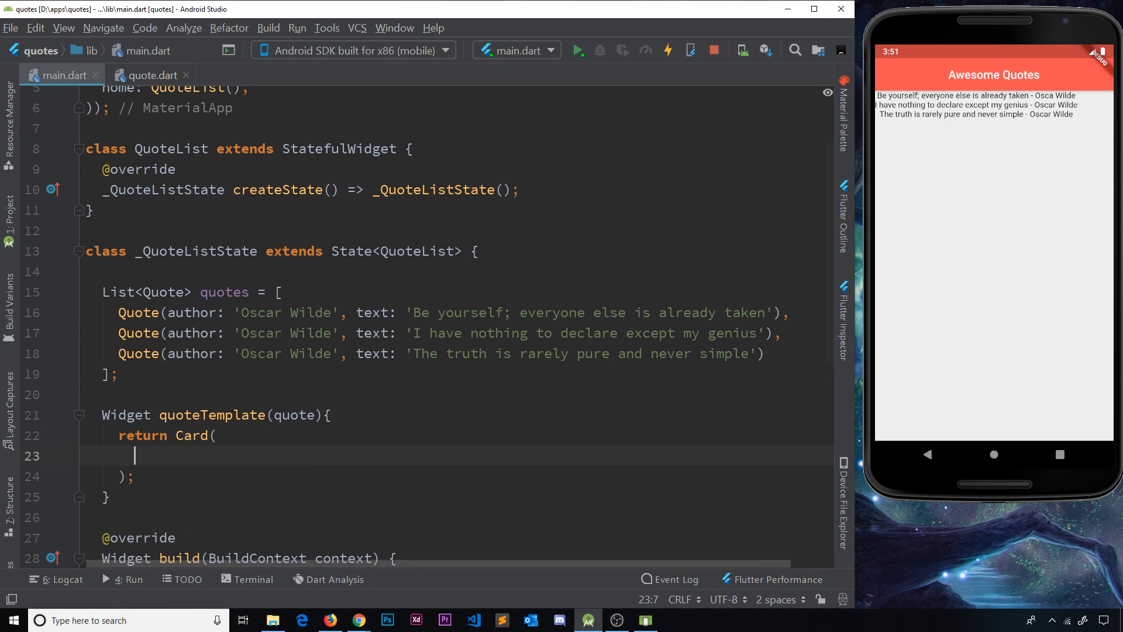
Set the Card margin to EdgeInsets.fromLTRB(16.0, 16.0, 16.0, 0)
text(margin:)
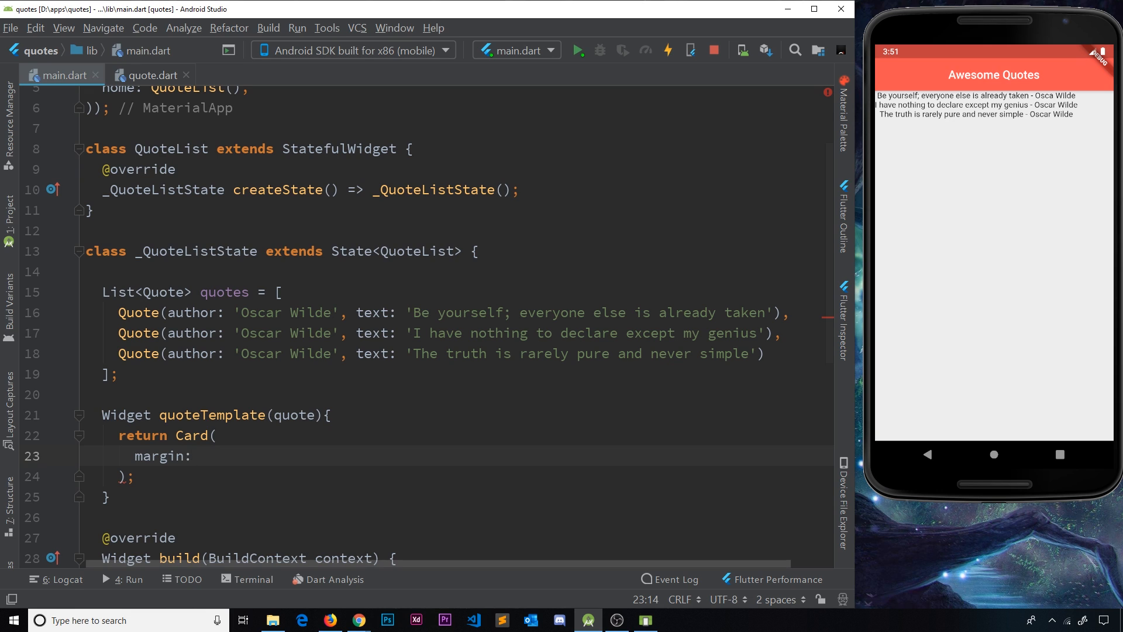
text(Edg)
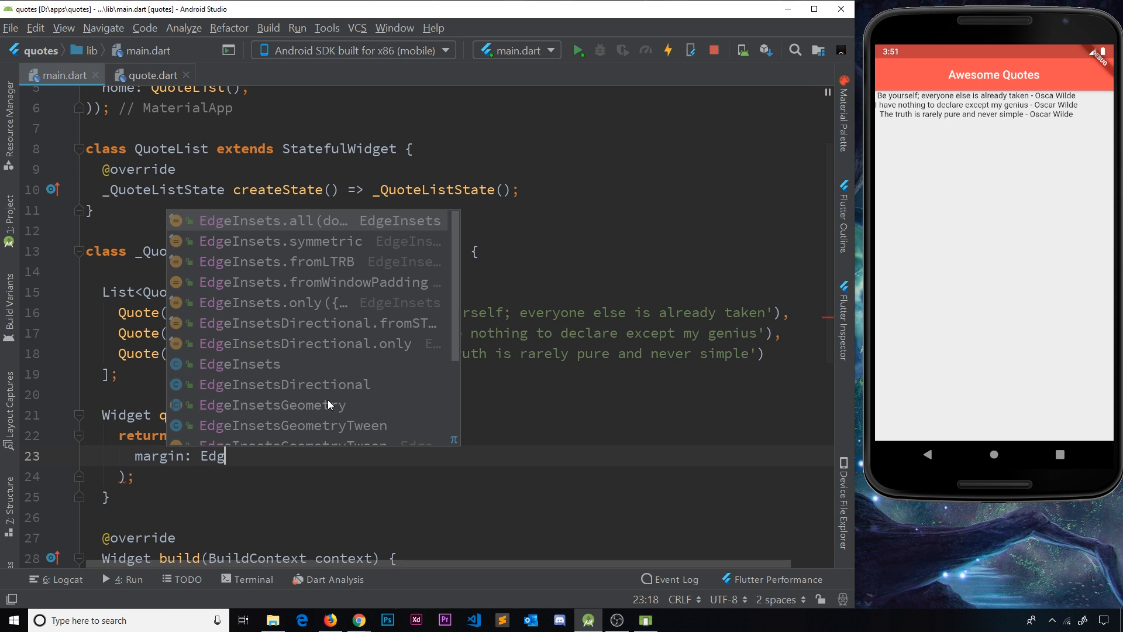
click(274, 220)
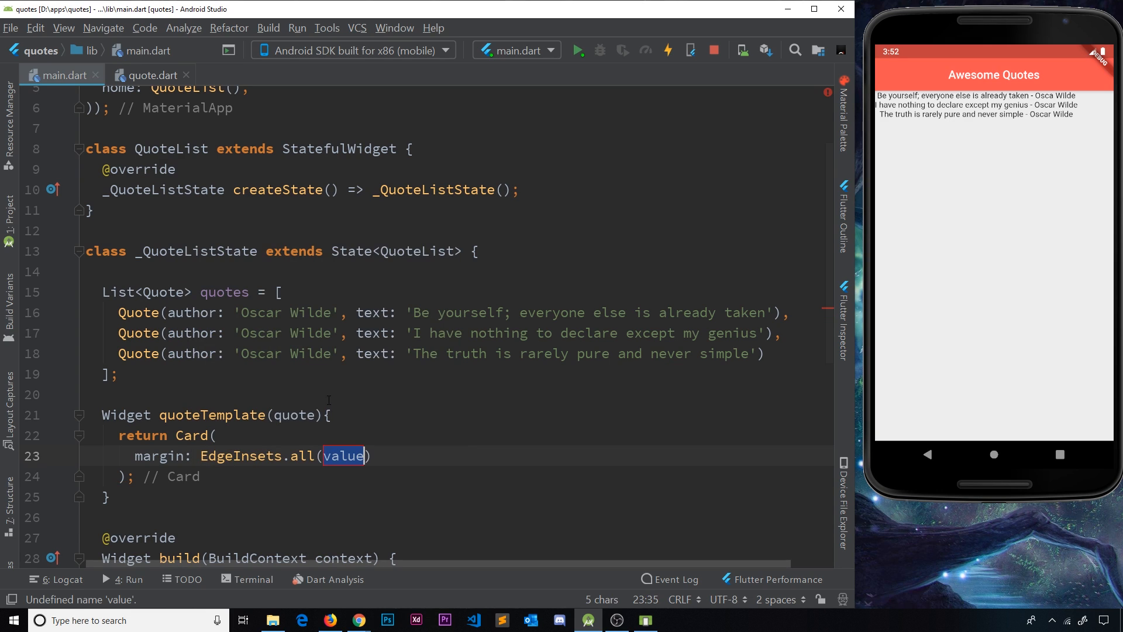
text(fromL)
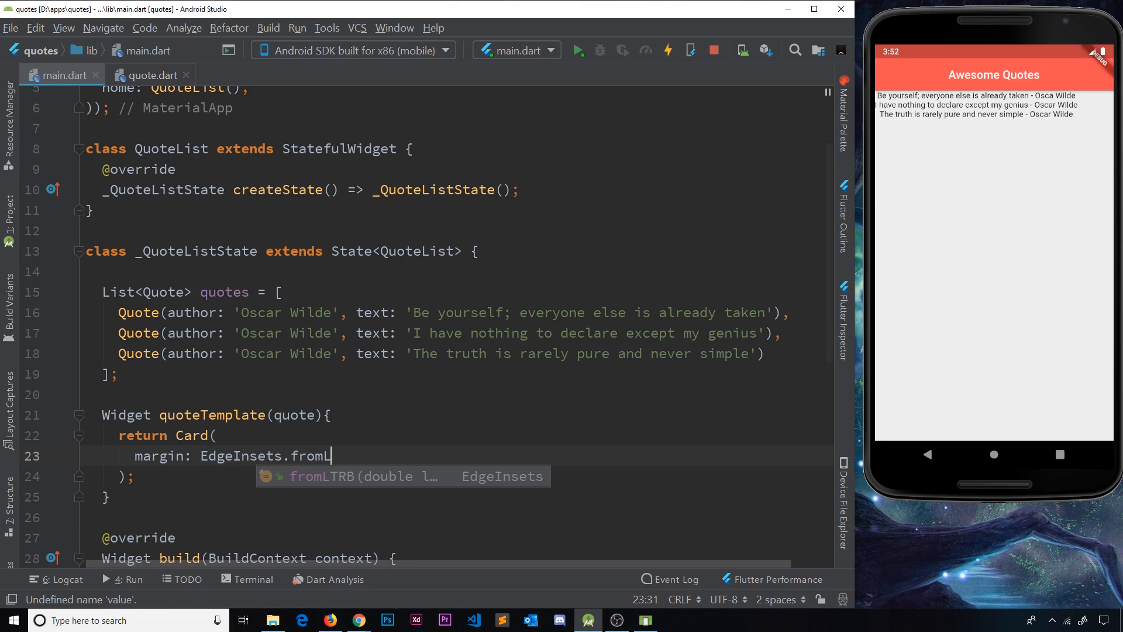
text(TRB()
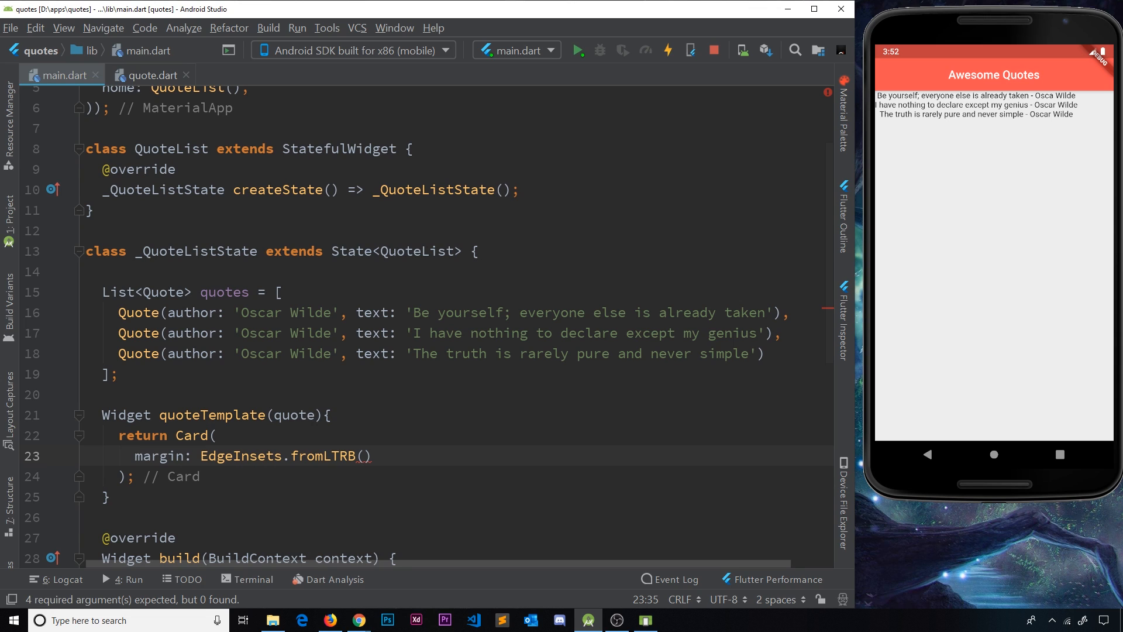
text(16.0)
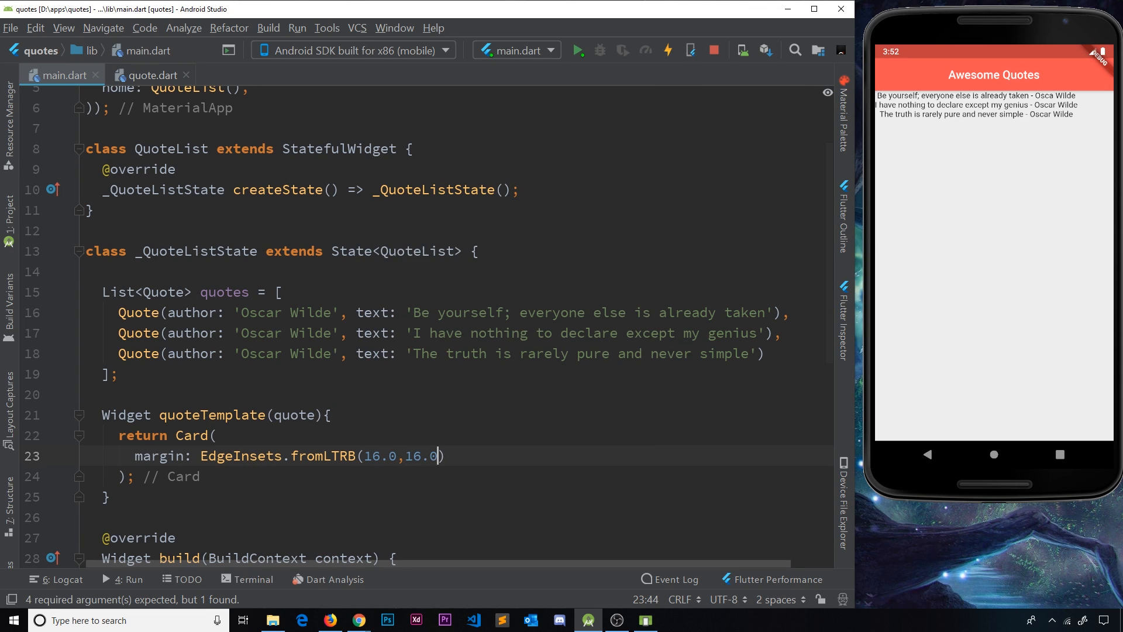
text(,16.0)
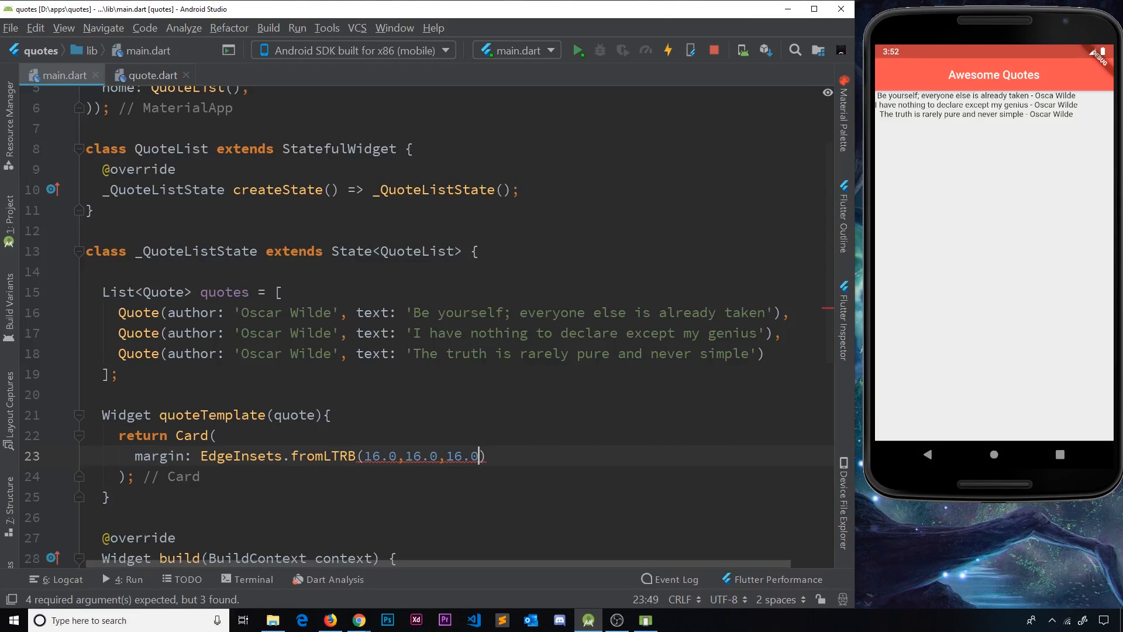
text(,0)
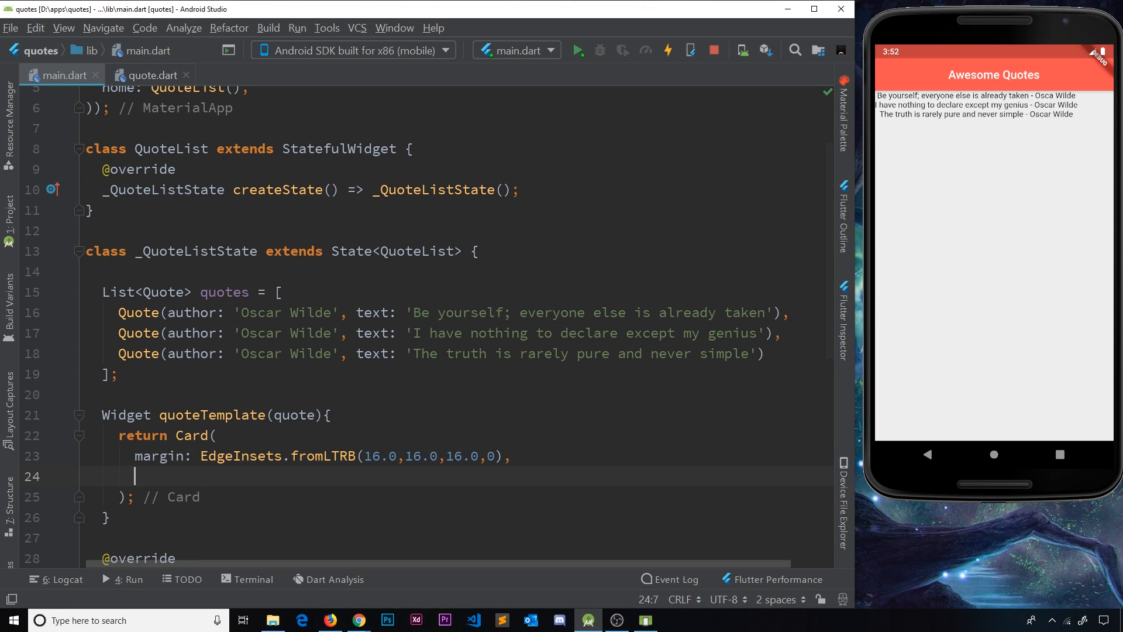
Give the Card a Column child whose children list starts with a Text widget
text(CHILD:)
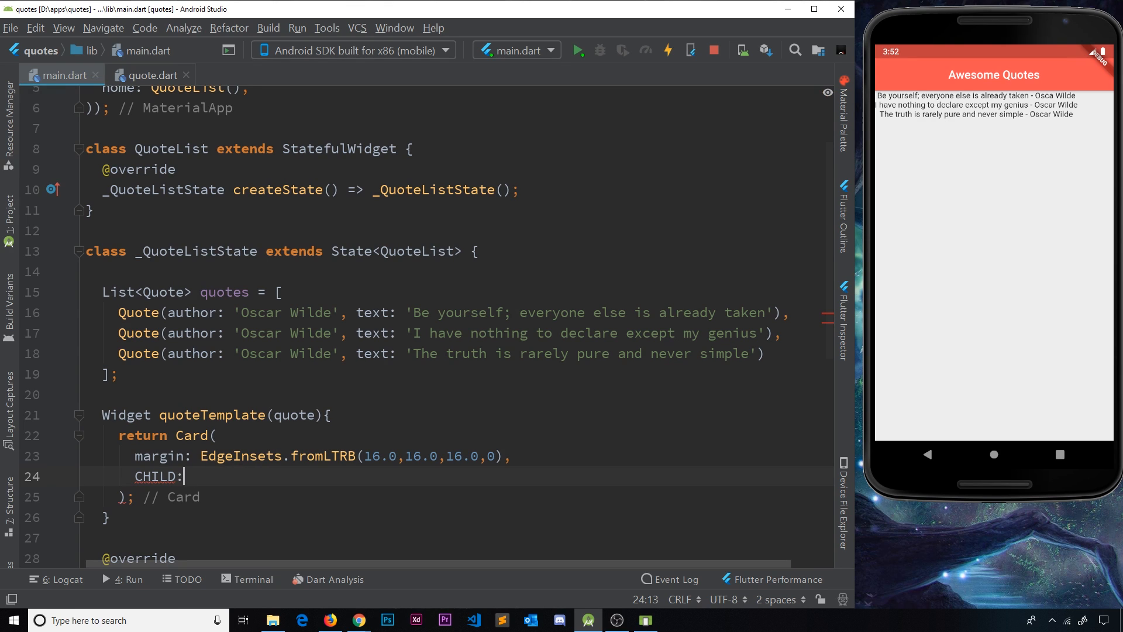
text(chi)
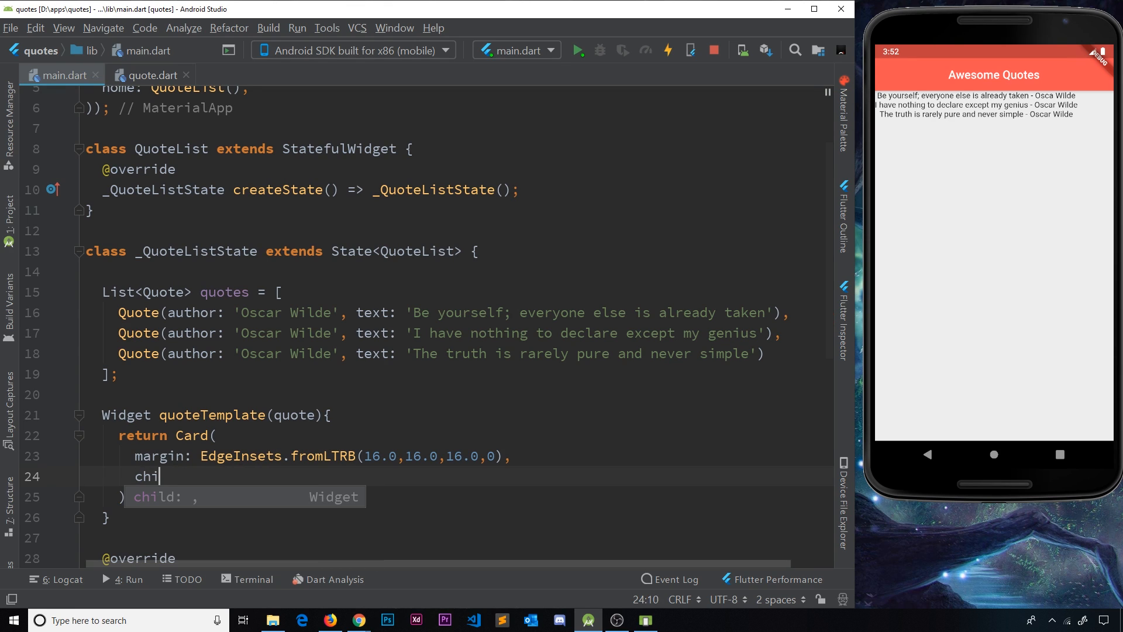
key(Tab)
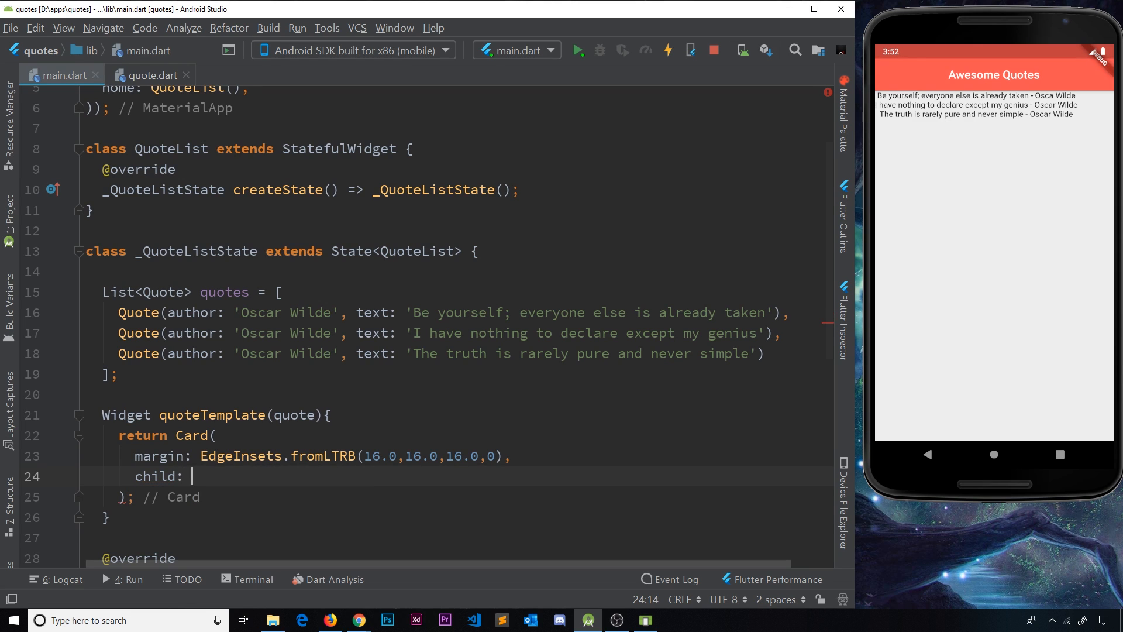
text(C)
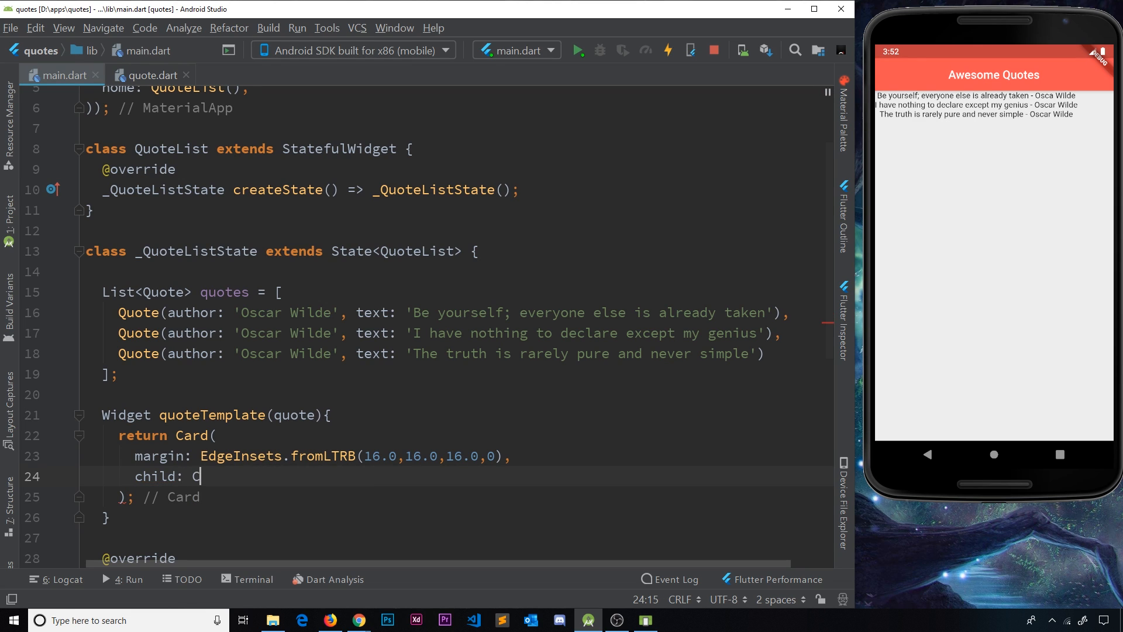
text(olumn(),)
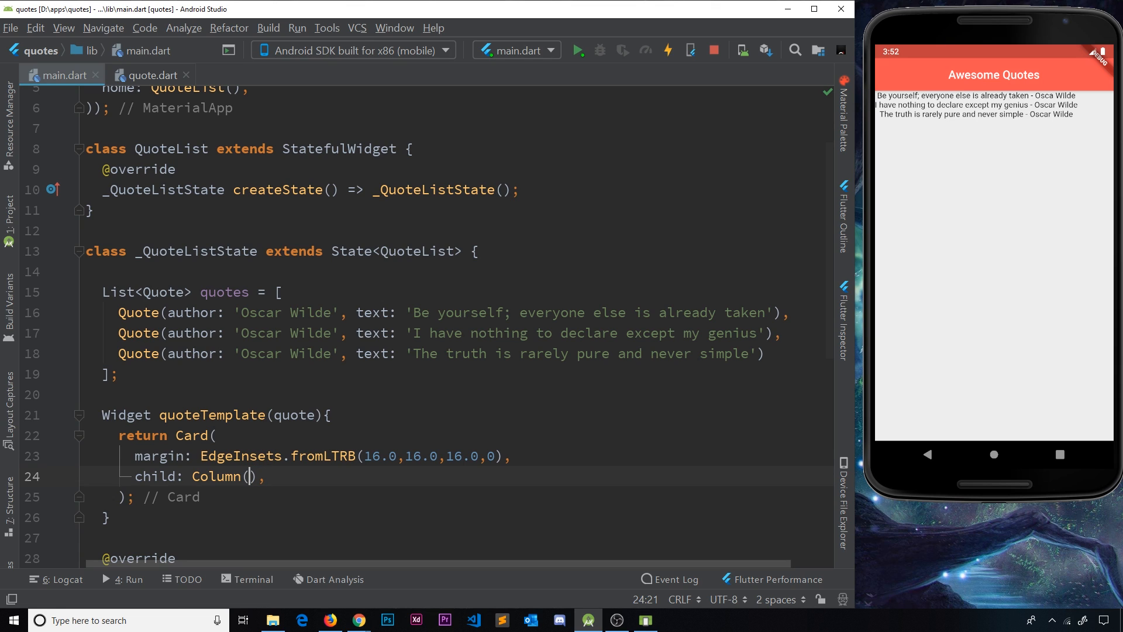
text(children: <Widget>[)
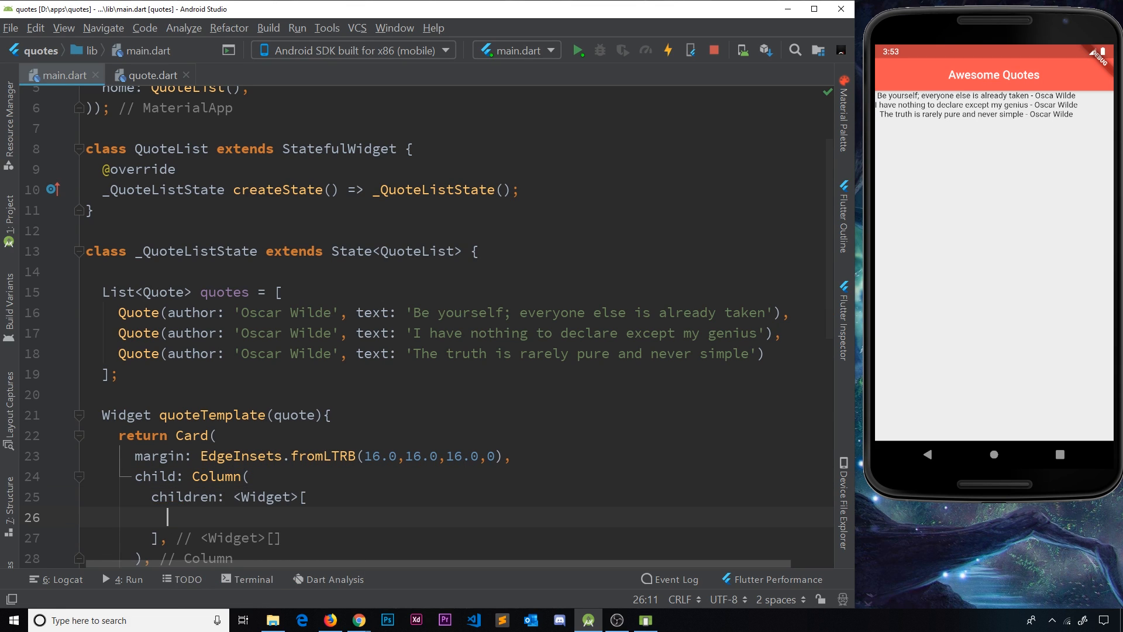
text(T)
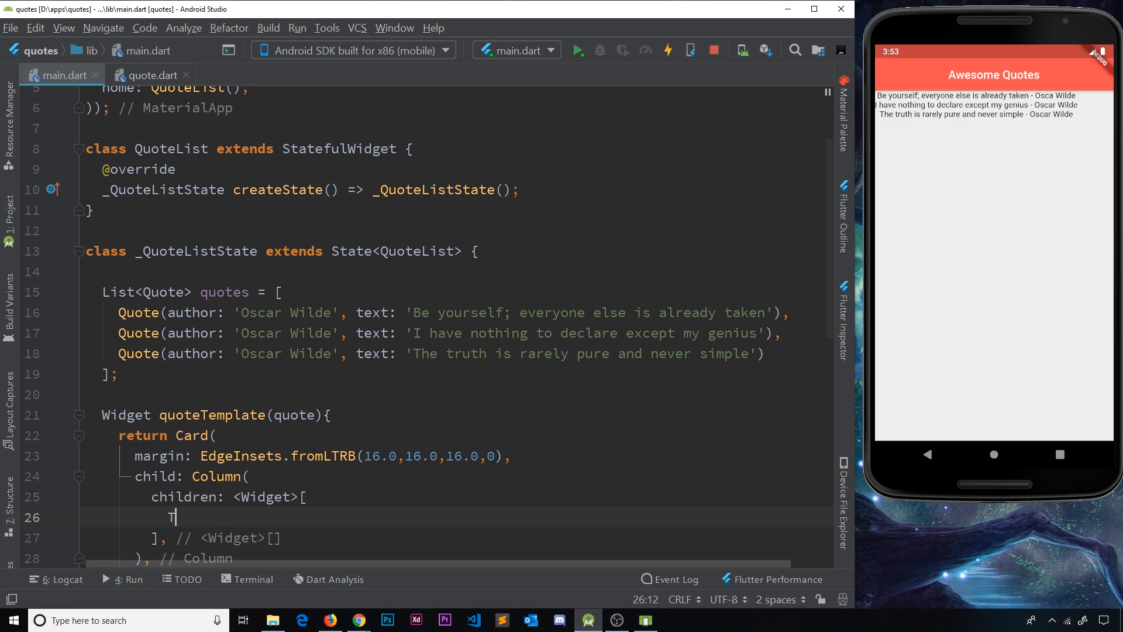
text(ext()
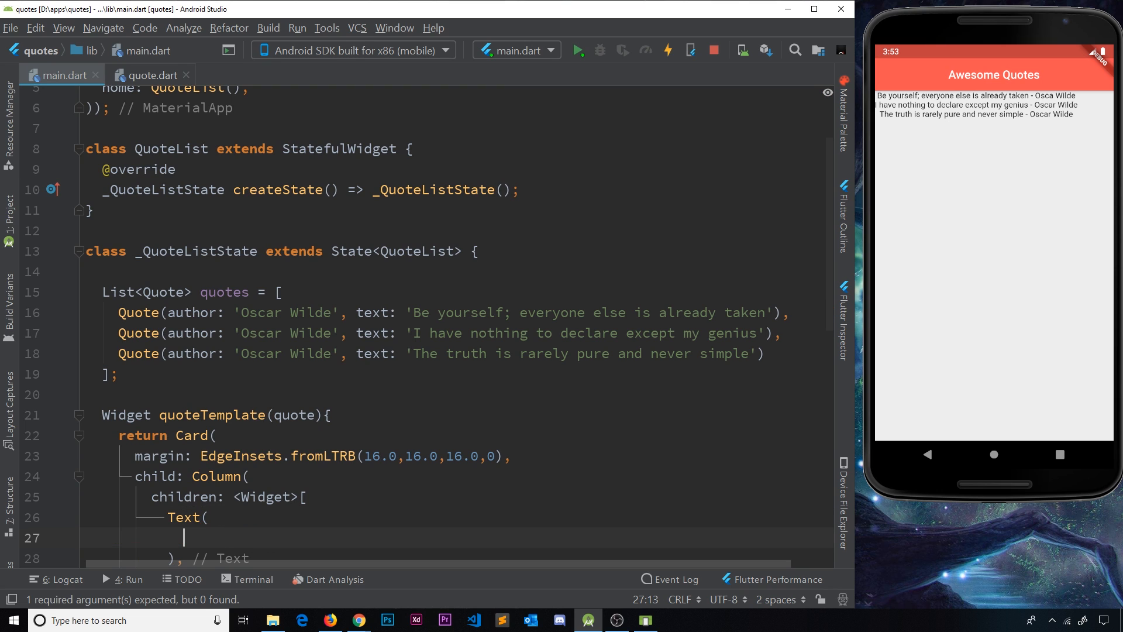
Make the Text display the quote.text value
text(quote.text)
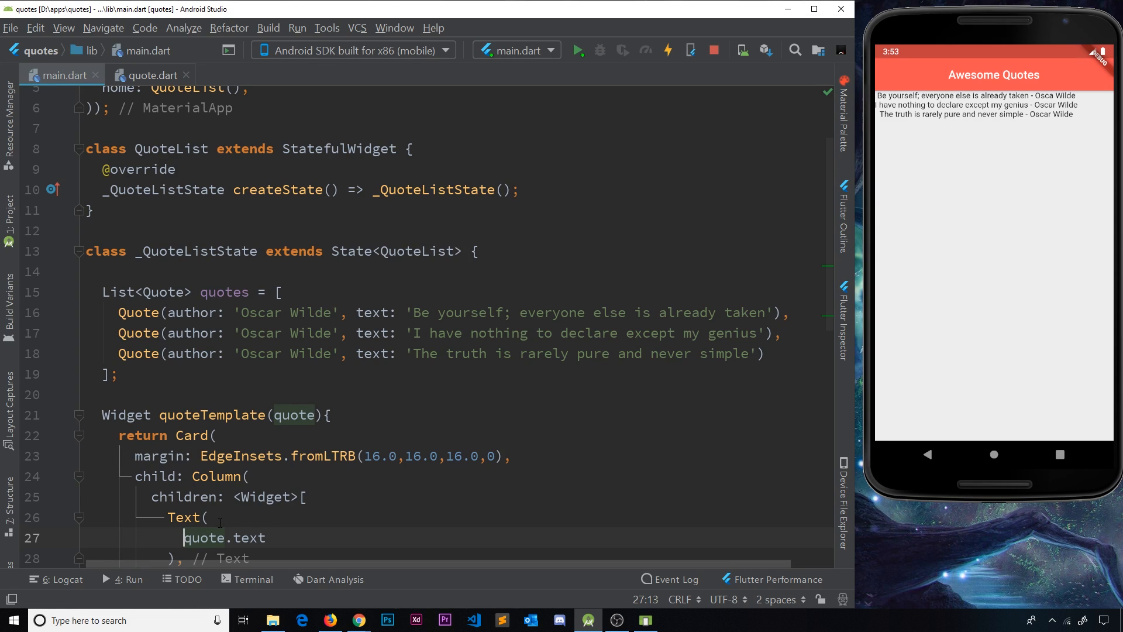
text(${)
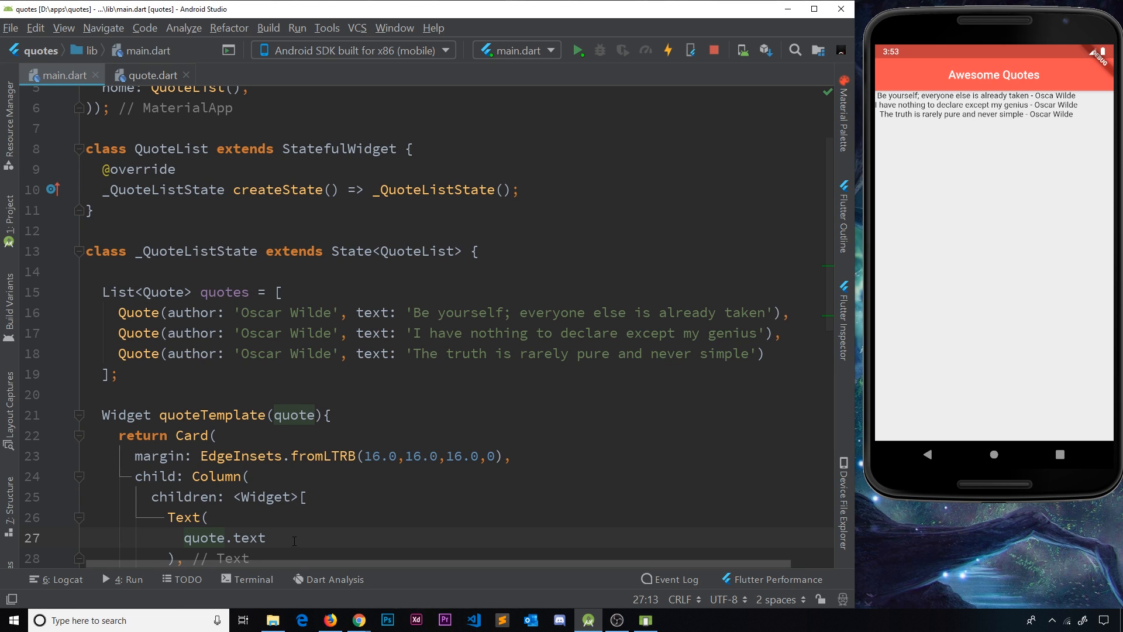
double_click(223, 537)
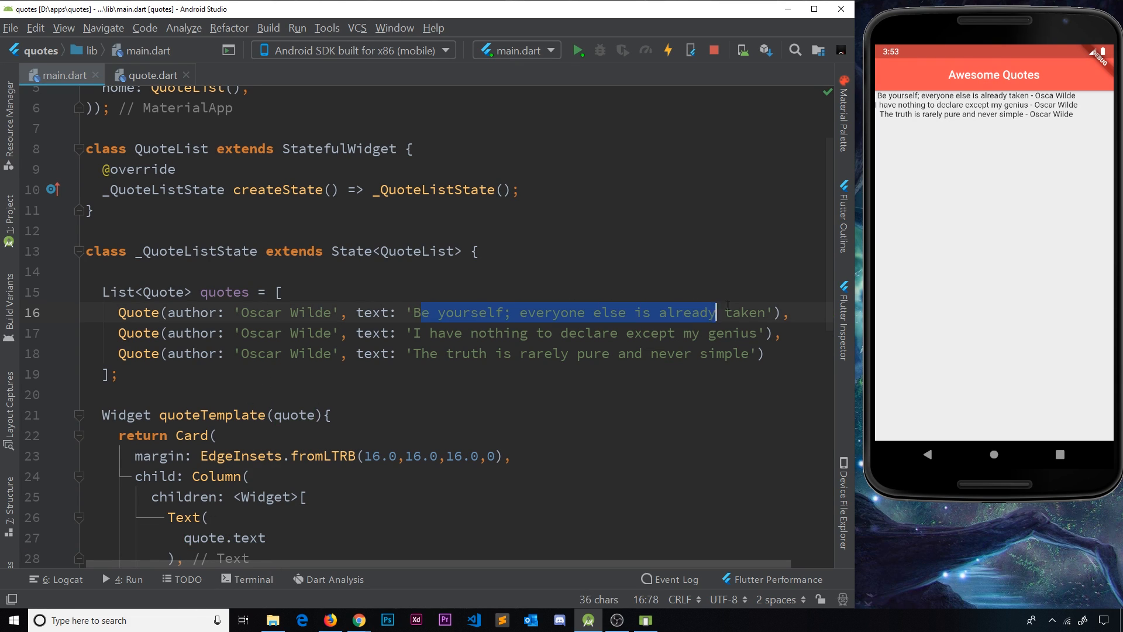
click(185, 537)
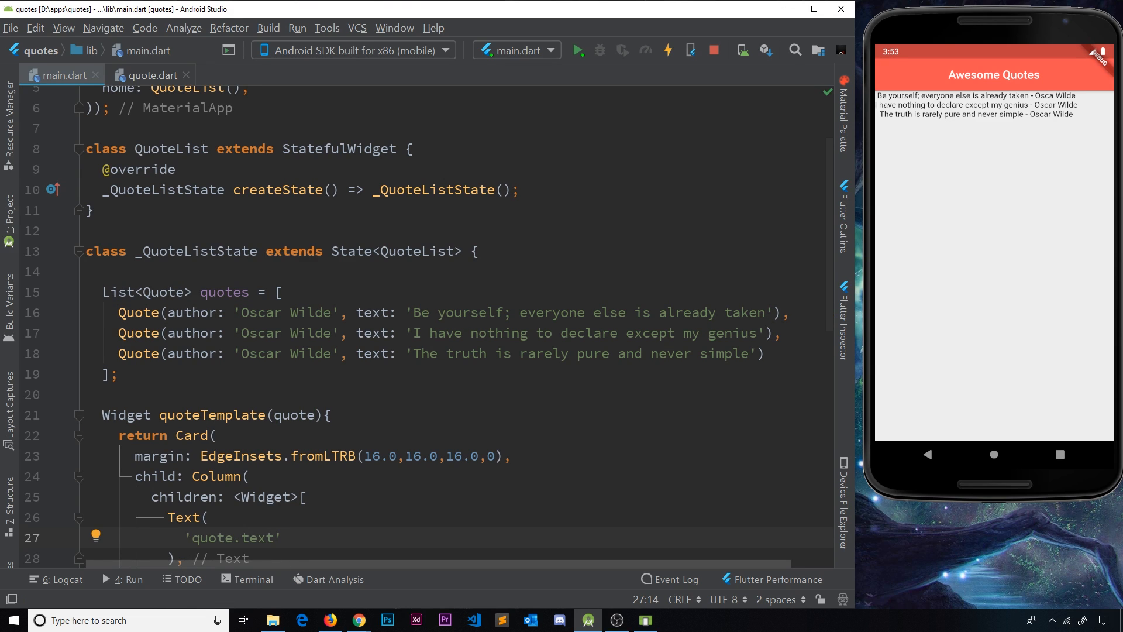
text(${)
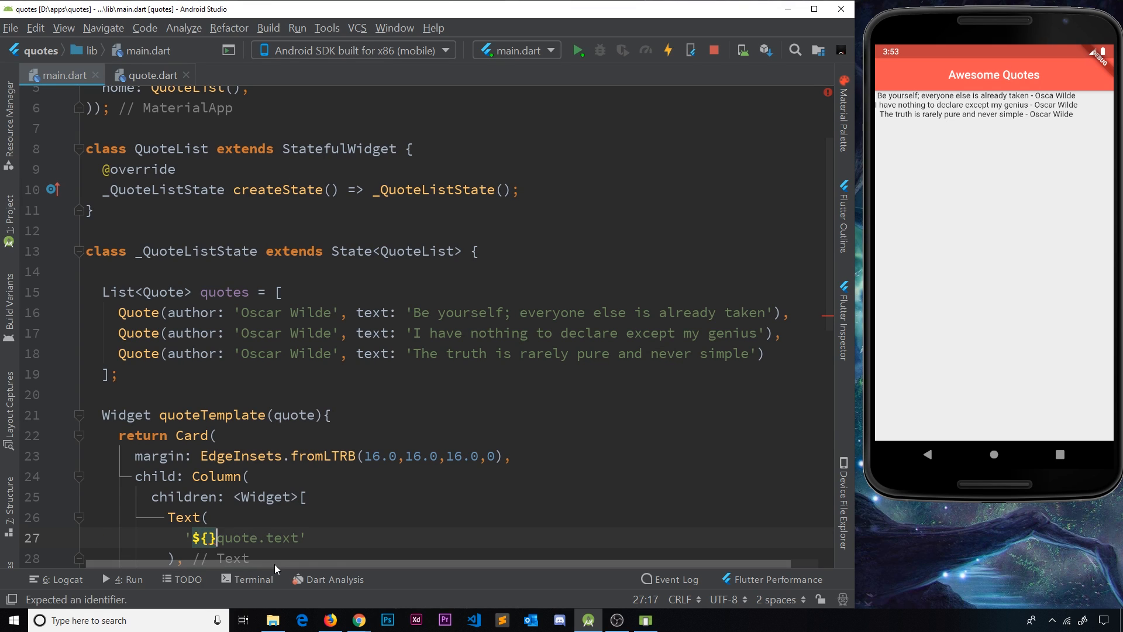
text(quote.text)
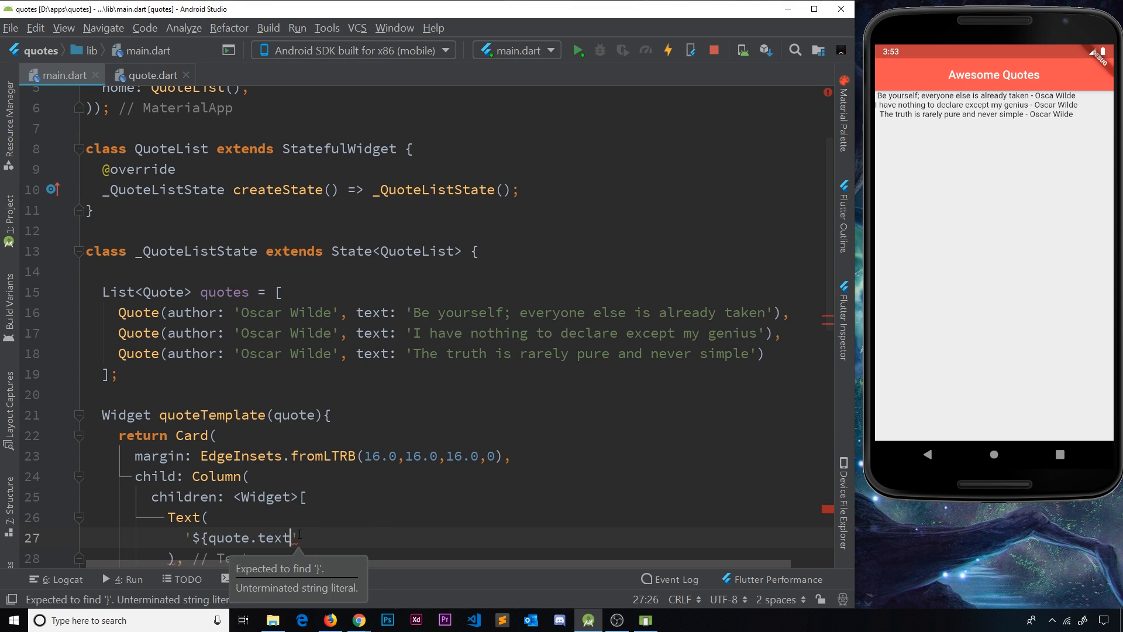
text(})
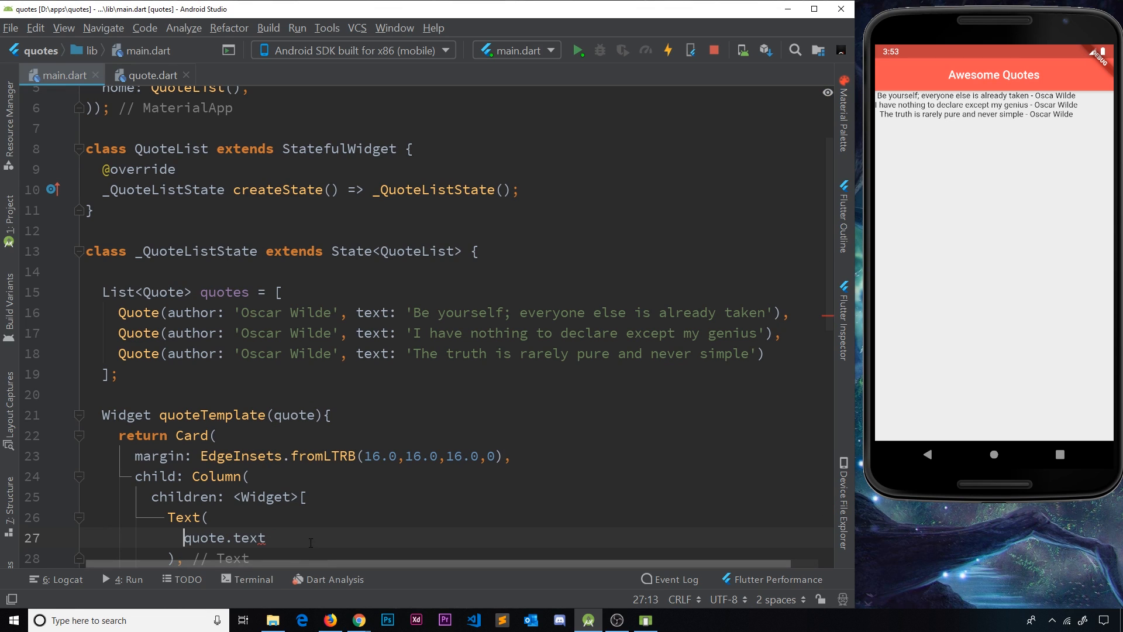
double_click(223, 537)
text(,)
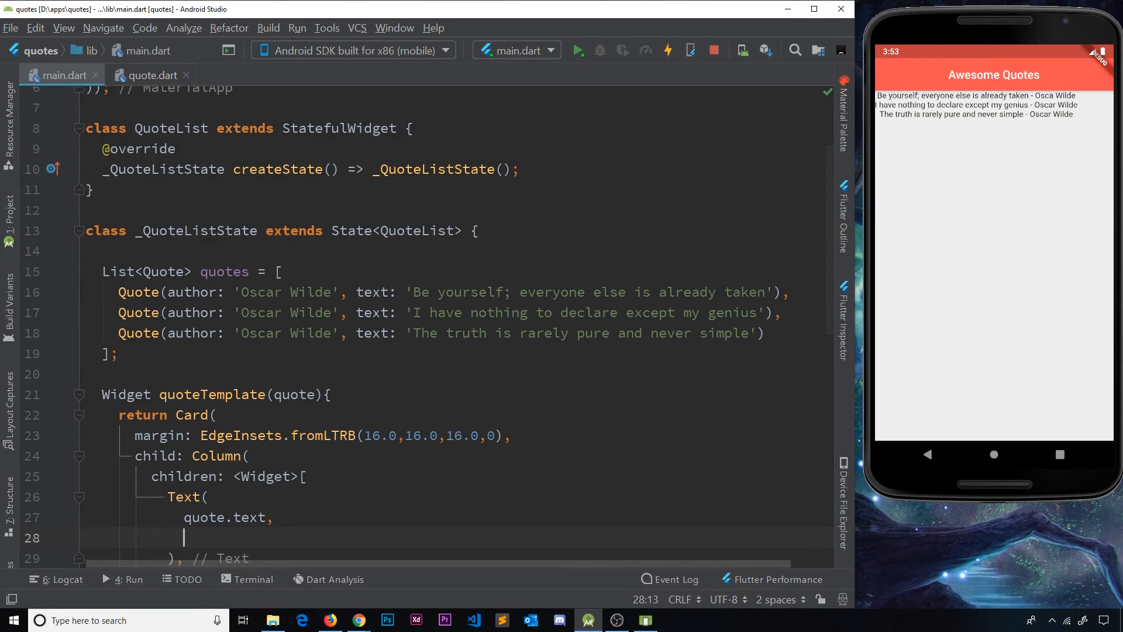
Style the quote Text with a TextStyle of fontSize 18.0 and color Colors.grey[600]
text(sty;e: Tex)
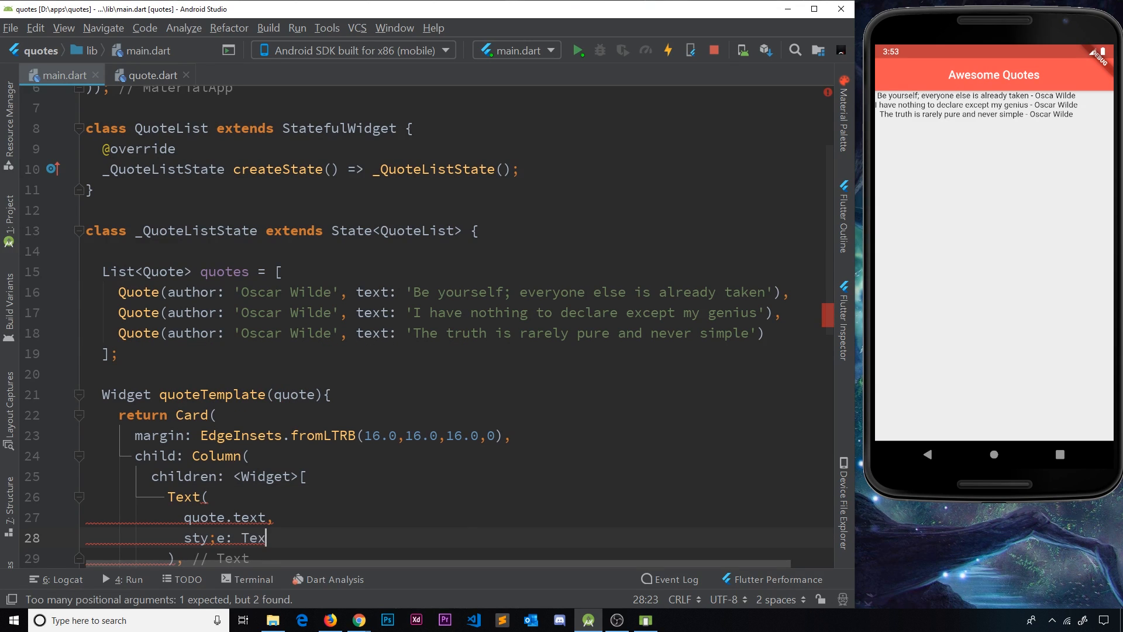
text(style)
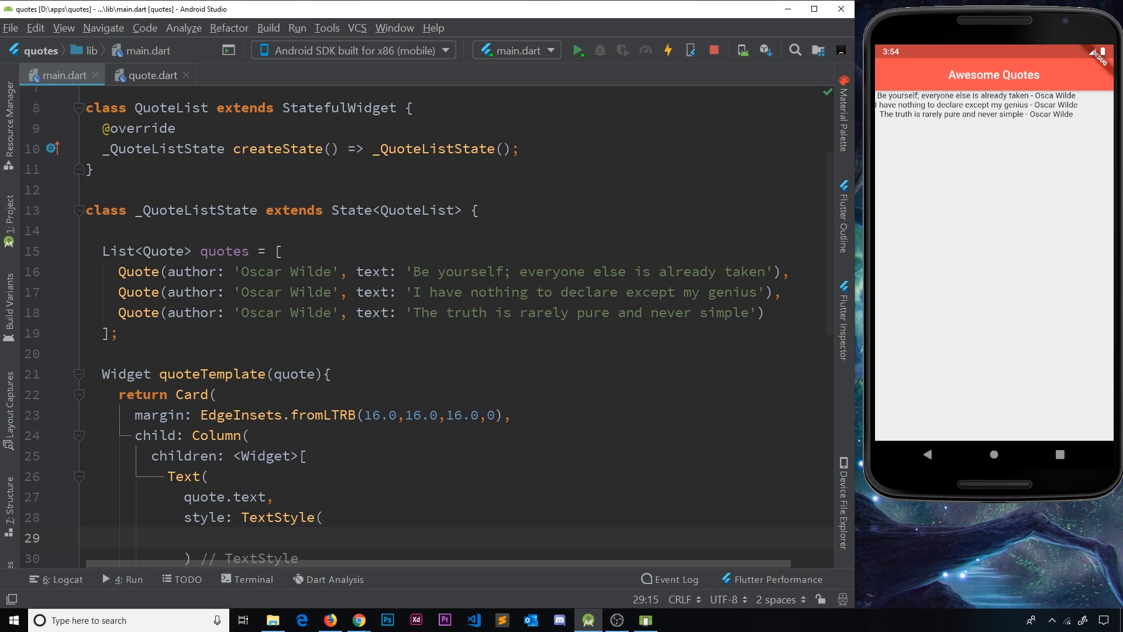
text(fontS)
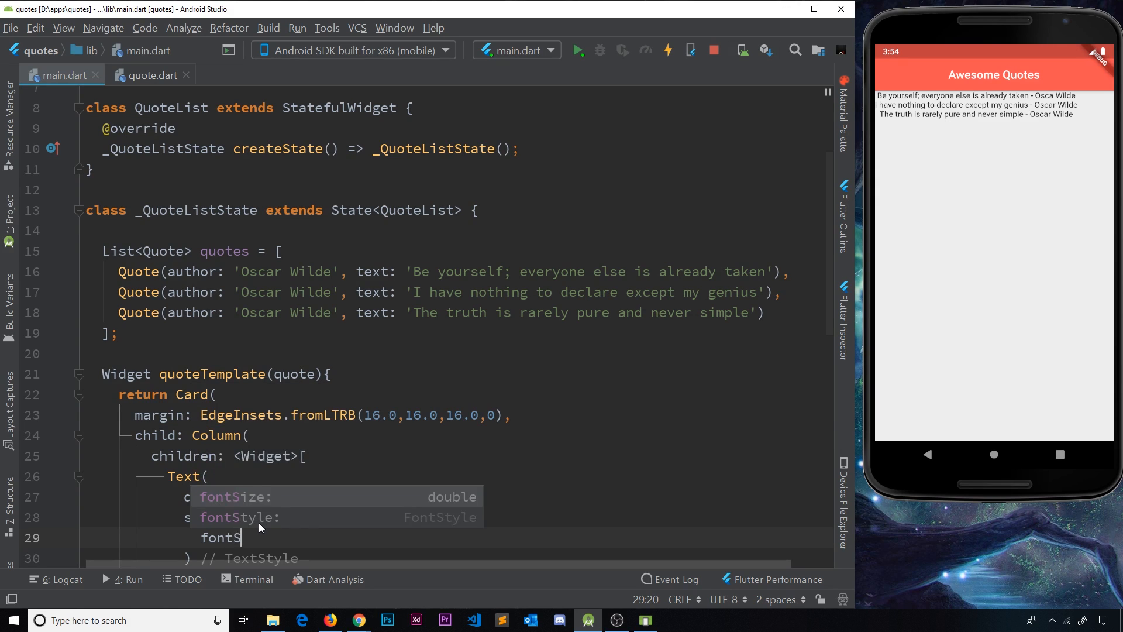
text(18.)
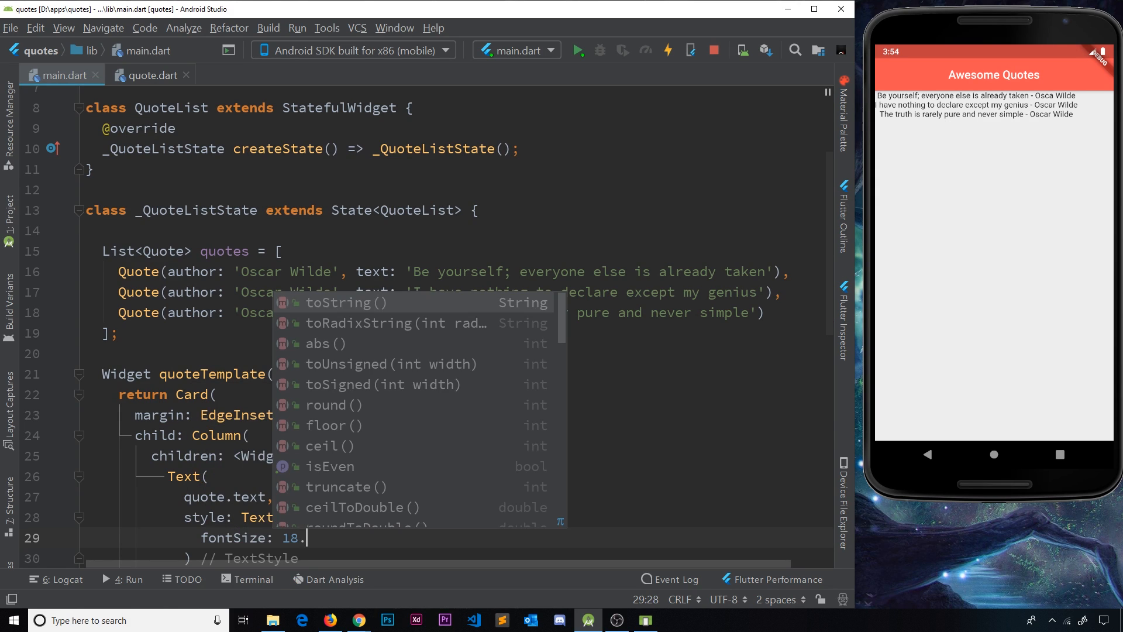
text(0,)
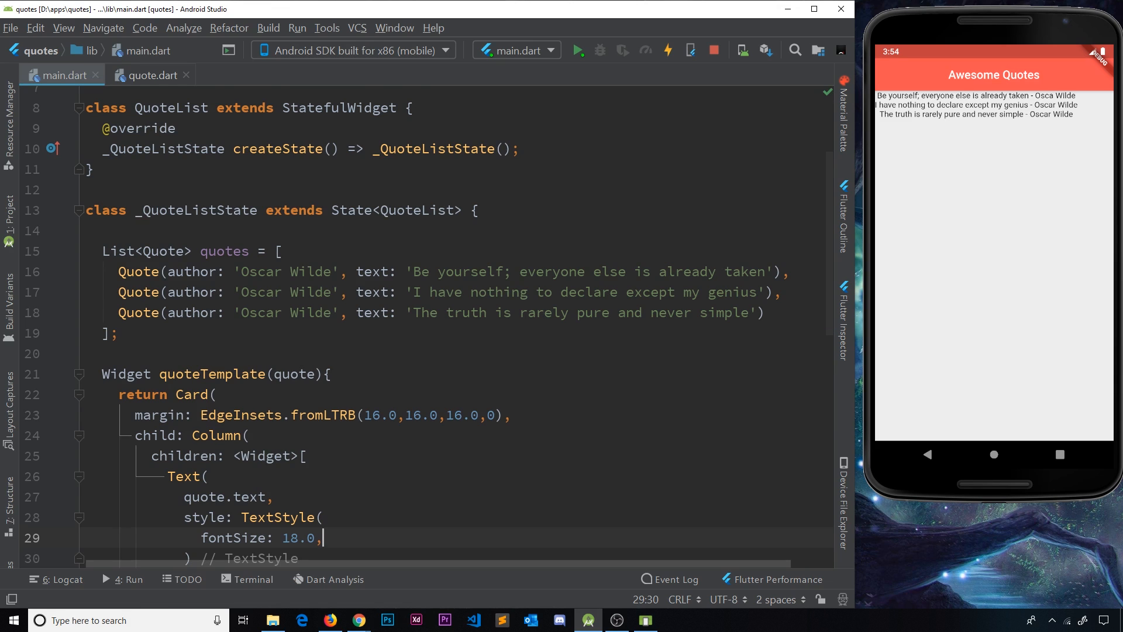
text(color: C)
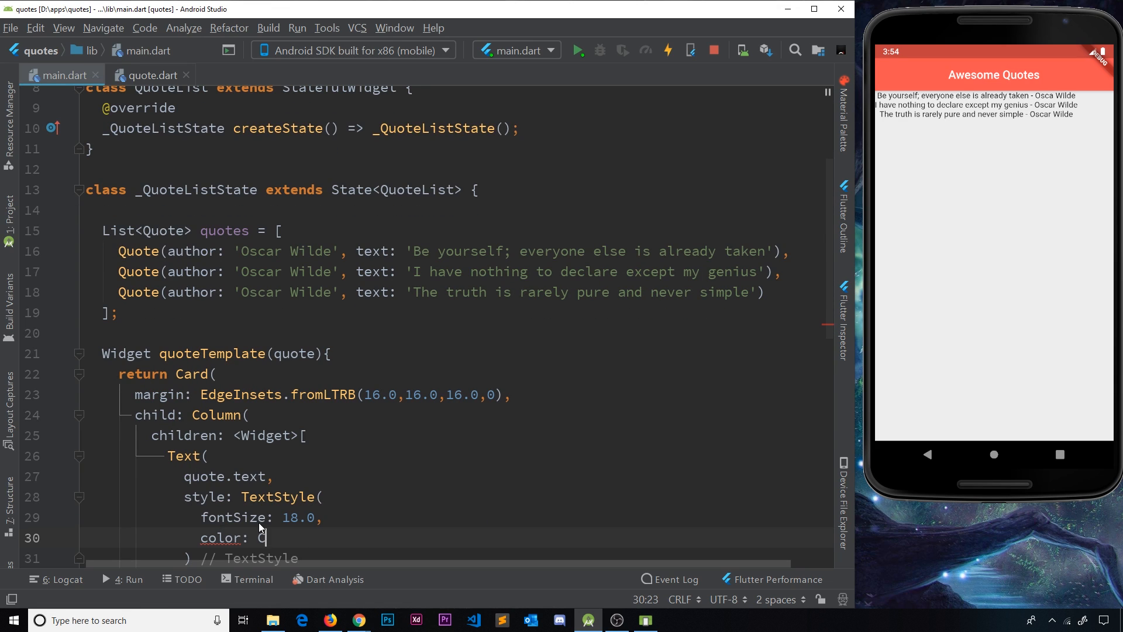
text(olors.grey[60)
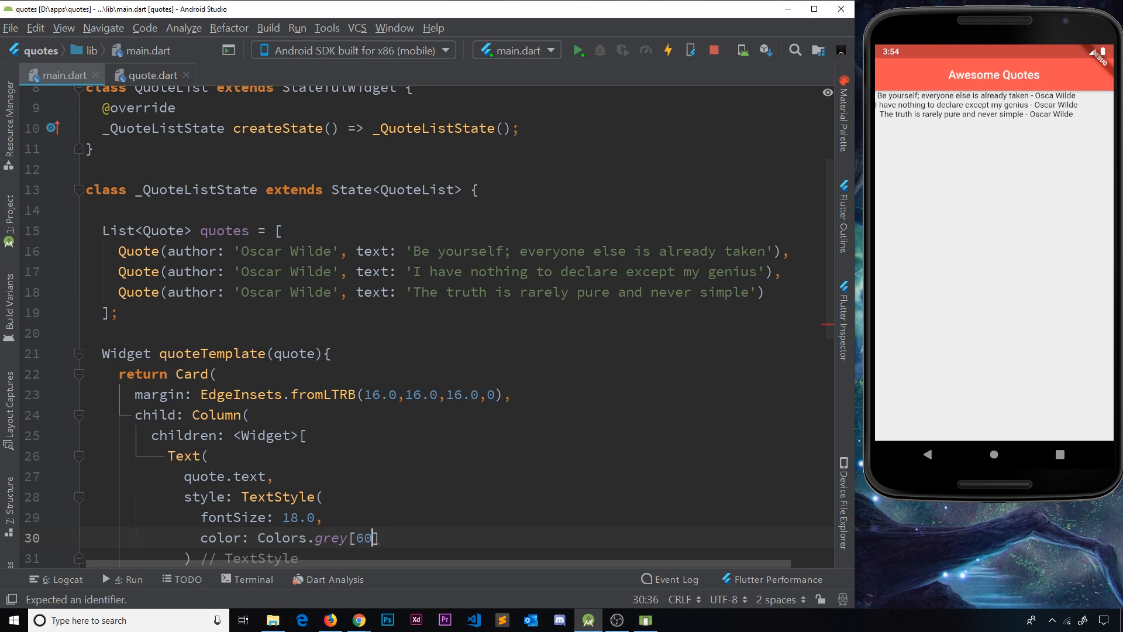
text(0)
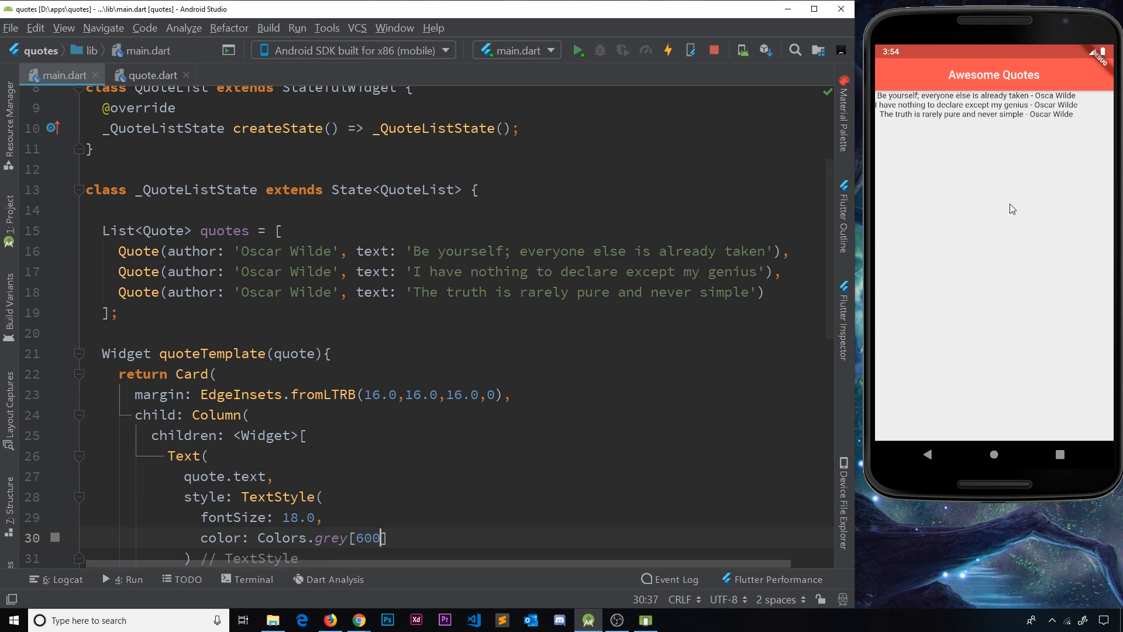
click(392, 537)
text(,)
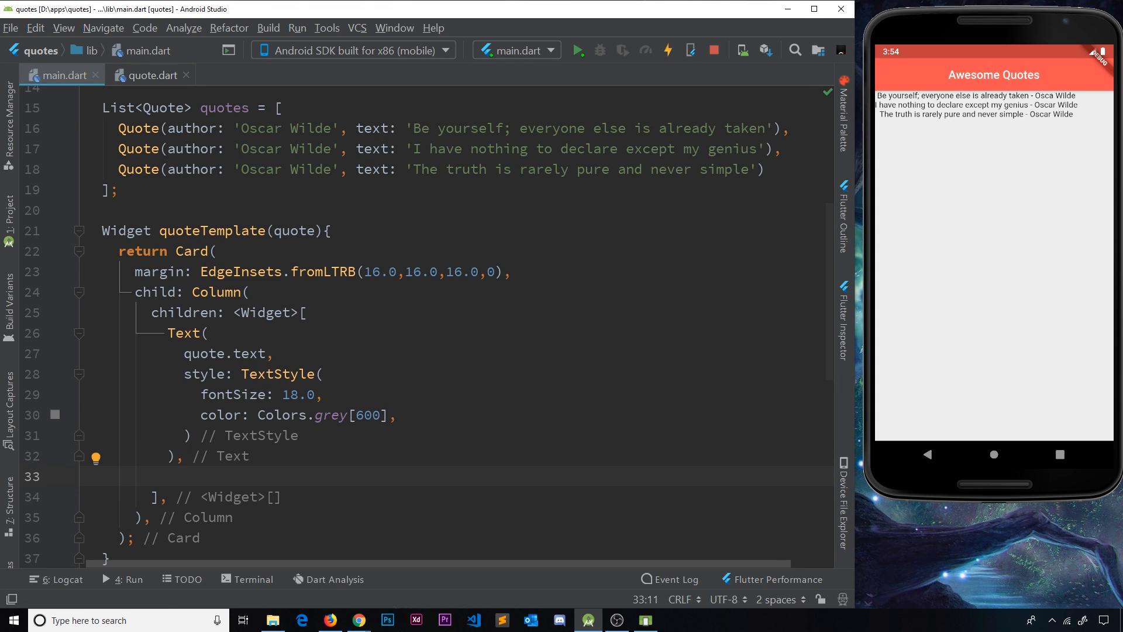
Insert a SizedBox(height: 6.0) after the quote Text in the Column
text(S)
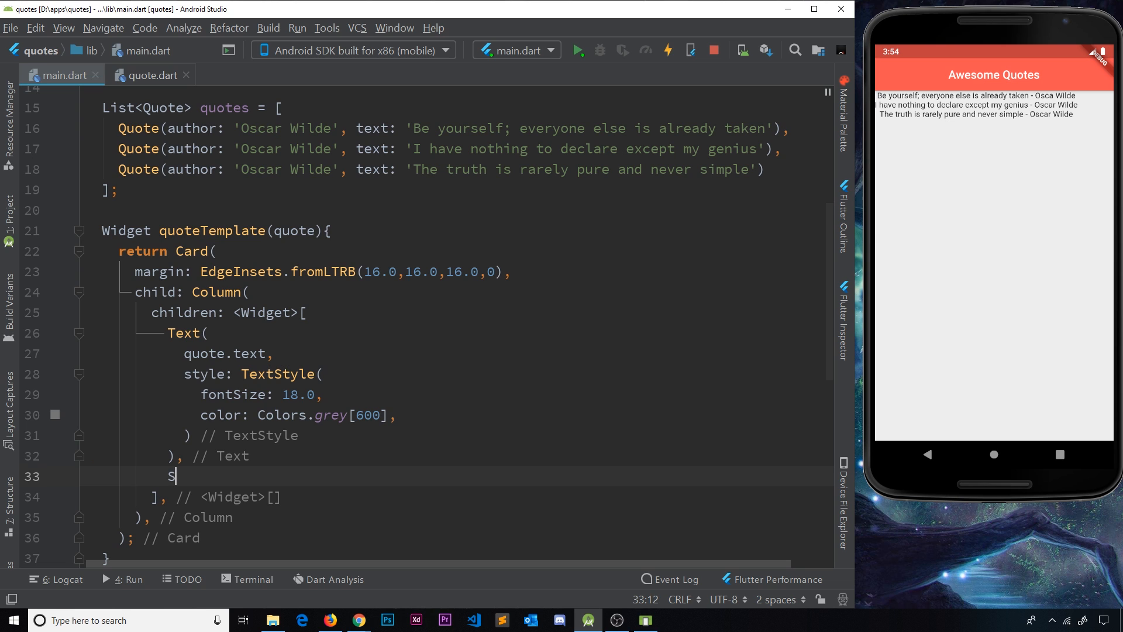
text(izeBox()
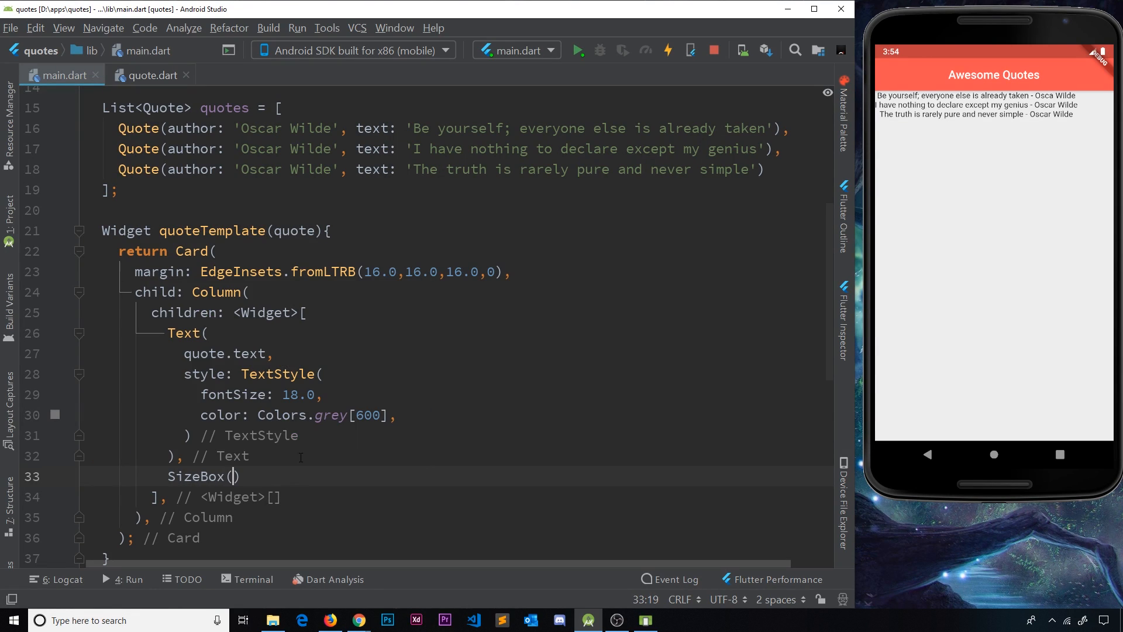
text(height:)
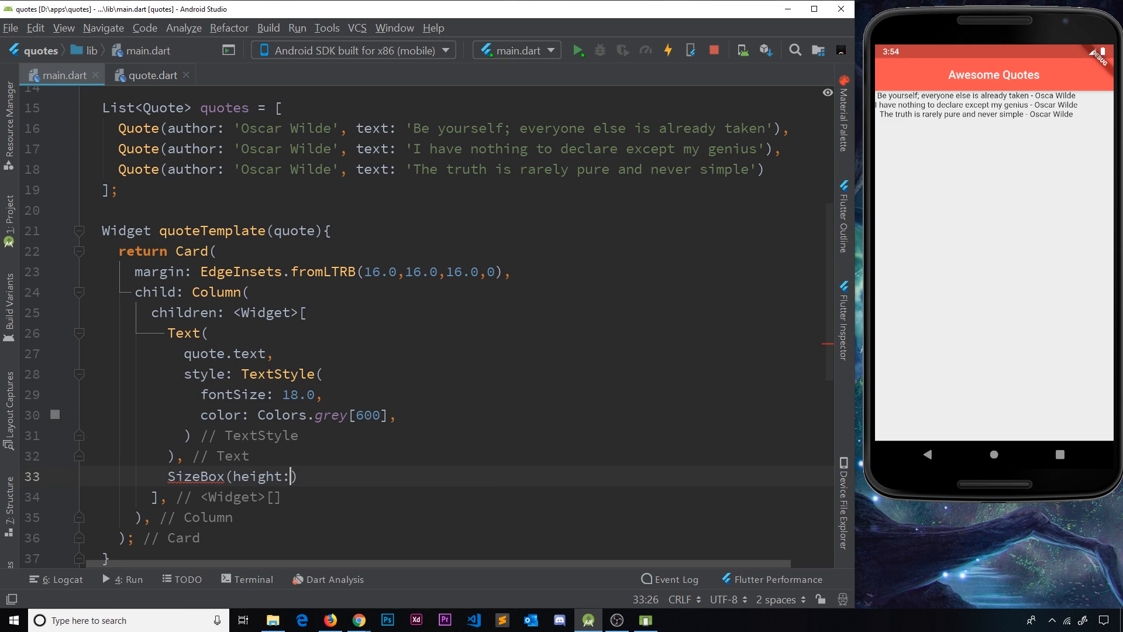
text(6.0)
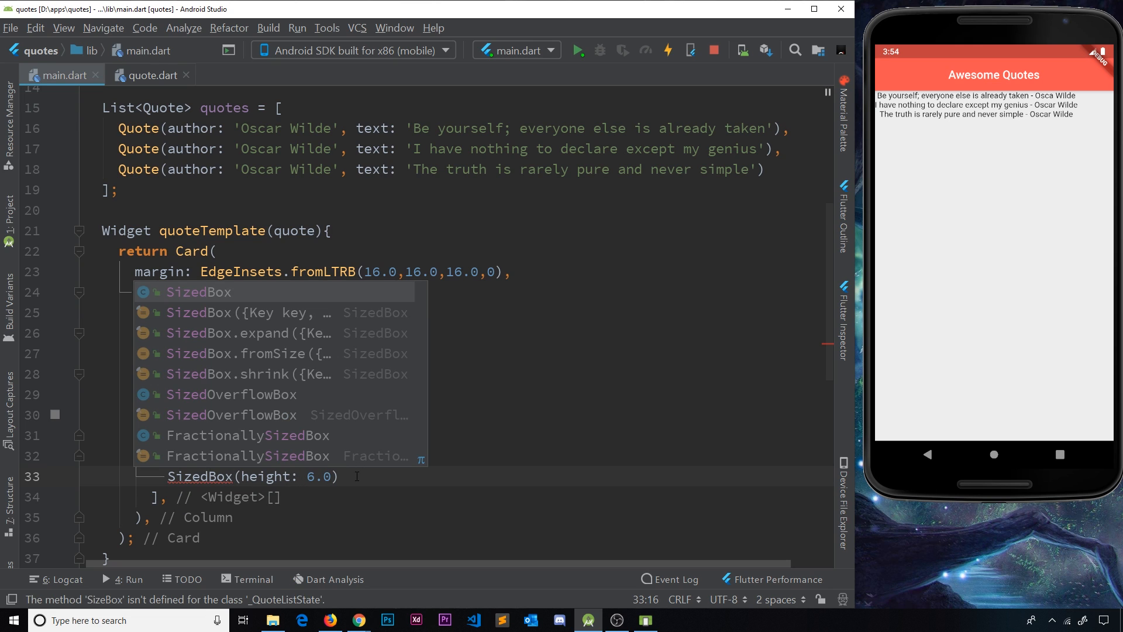
text(Text()
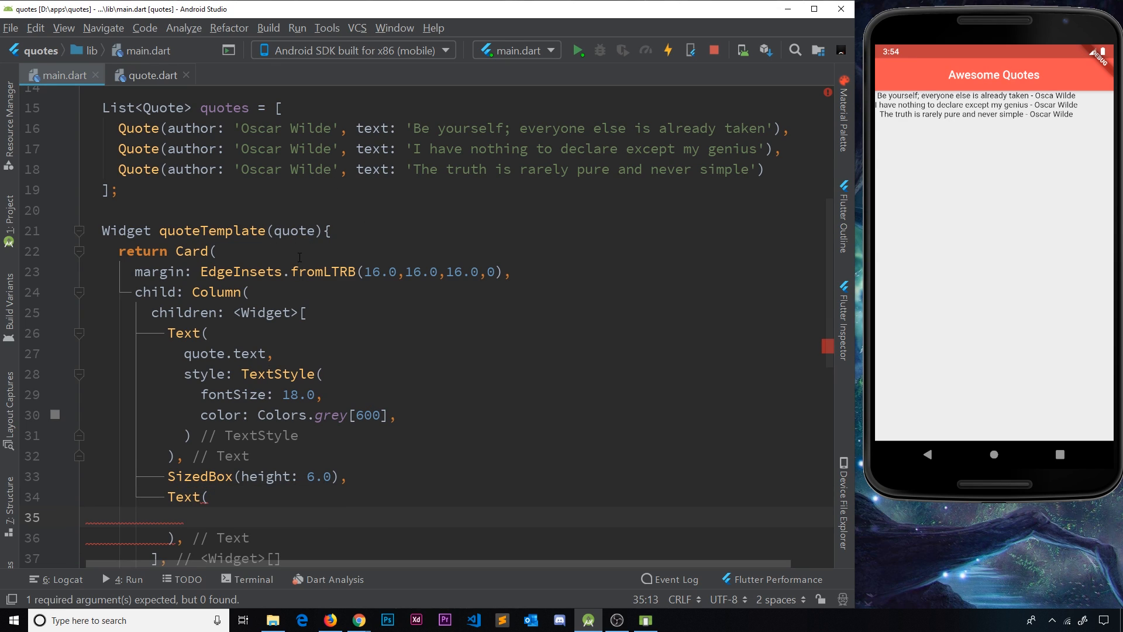
Add a Text showing quote.author with fontSize 14.0 and color Colors.grey[800]
text(quote.author,)
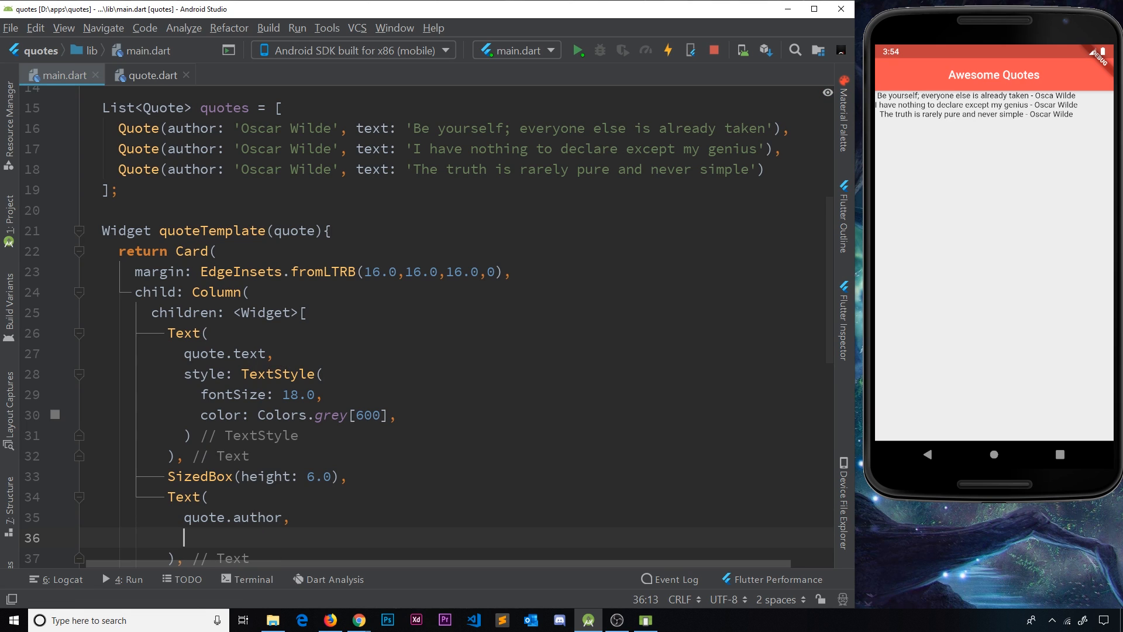
text(style:)
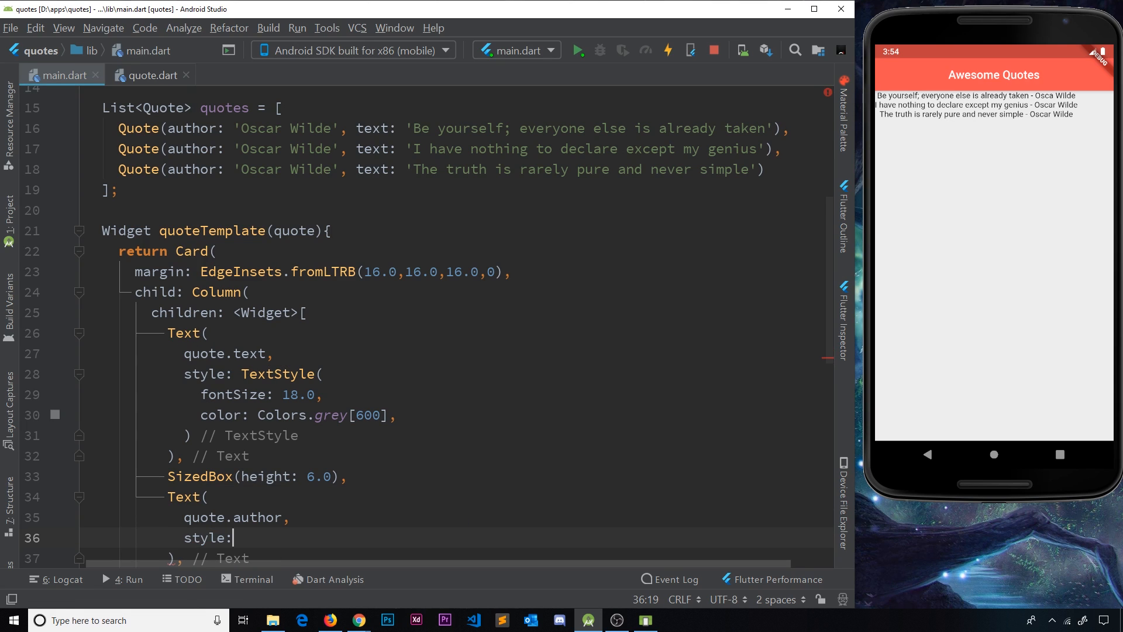
text(TextStyle()
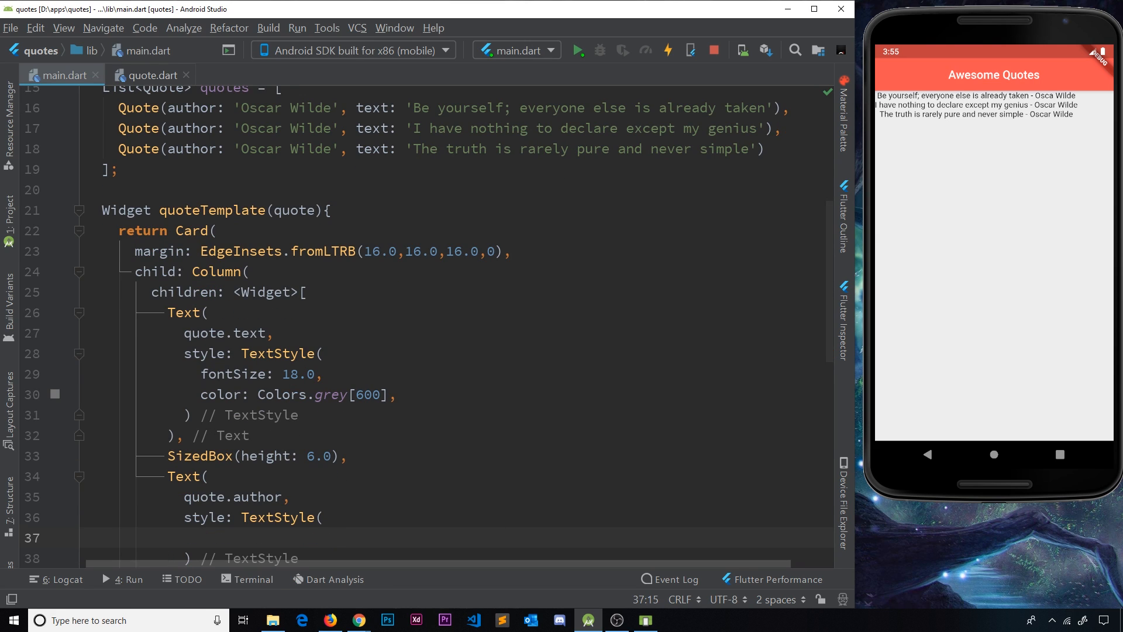
text(fontSize: 1)
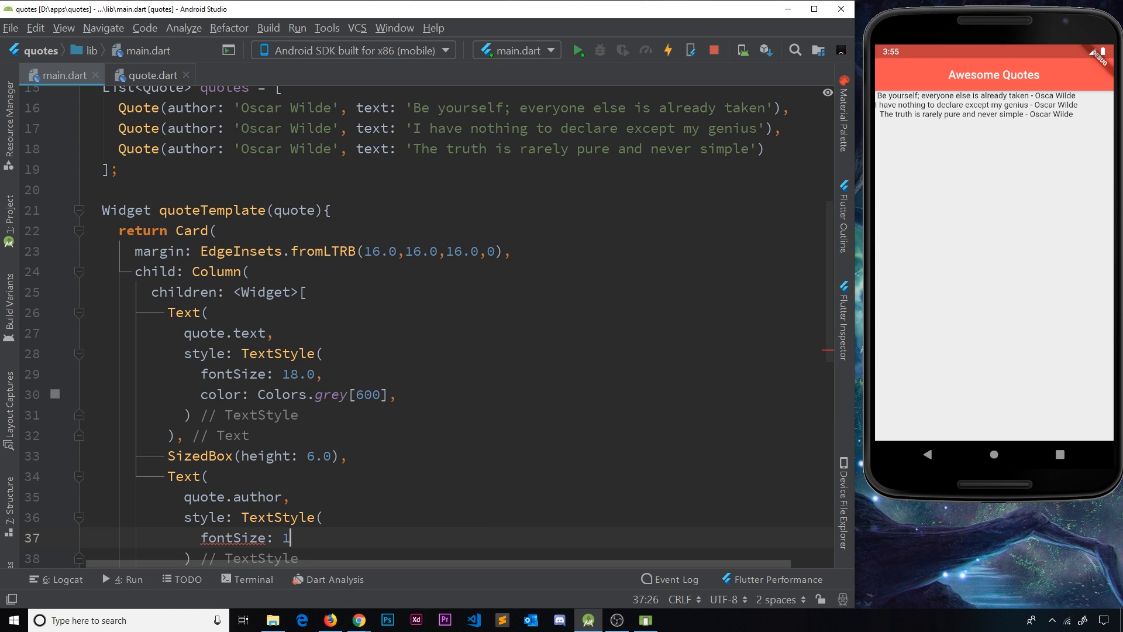
text(4.0,)
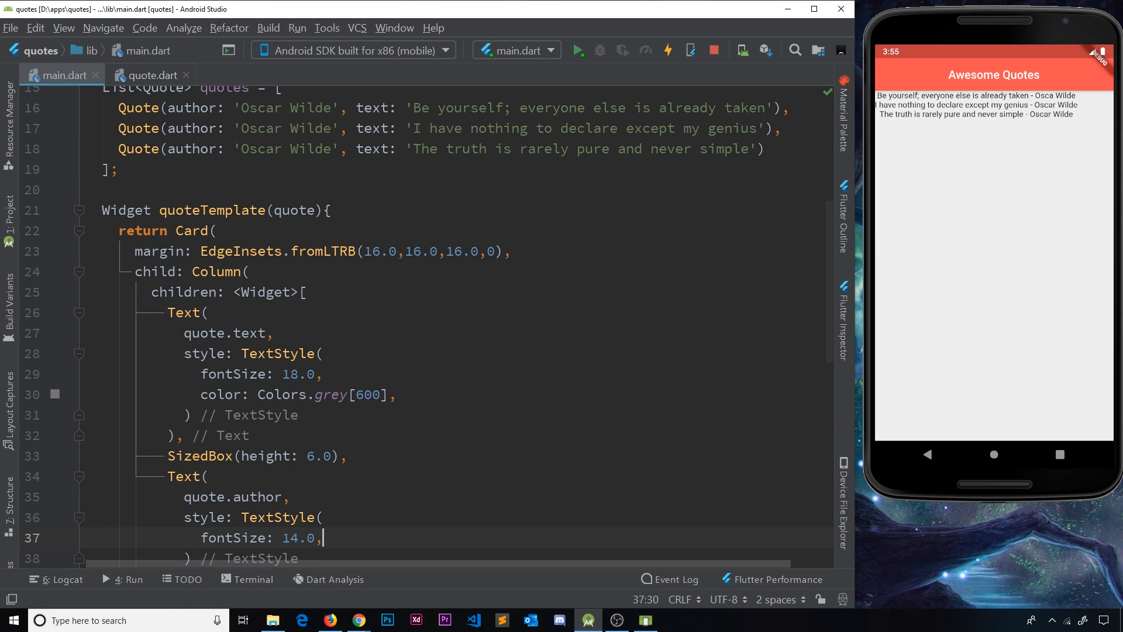
text(color: Colors.grey[)
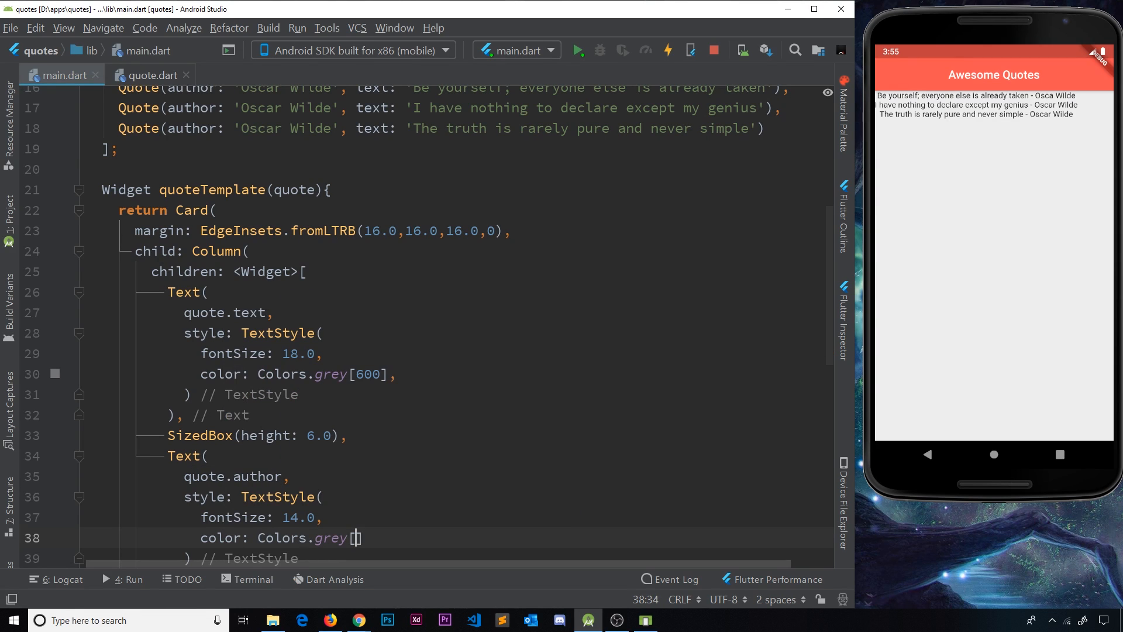
text(800)
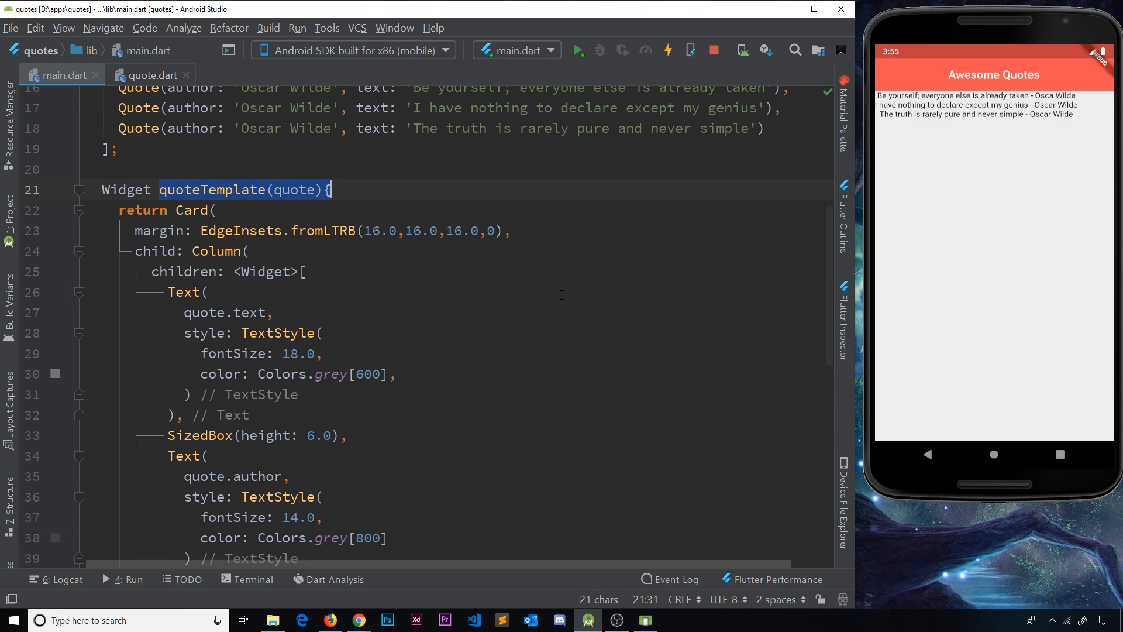
scroll(down, 3)
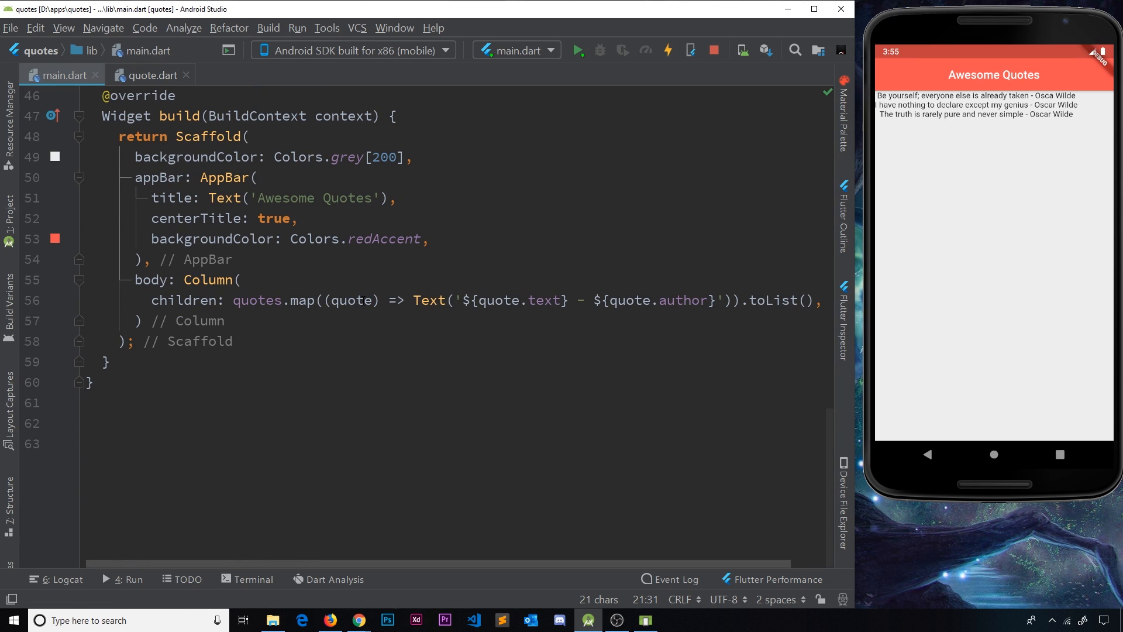
Replace the old Text expression in quotes.map with a quoteTemplate(quote) call
drag(323, 300, 715, 300)
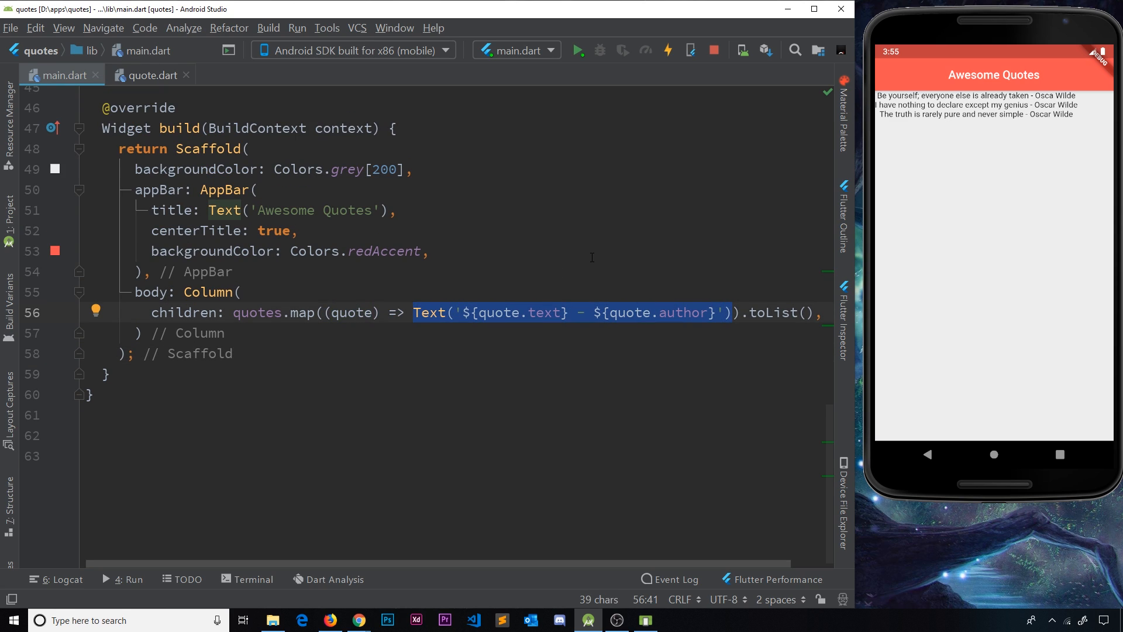
key(Delete)
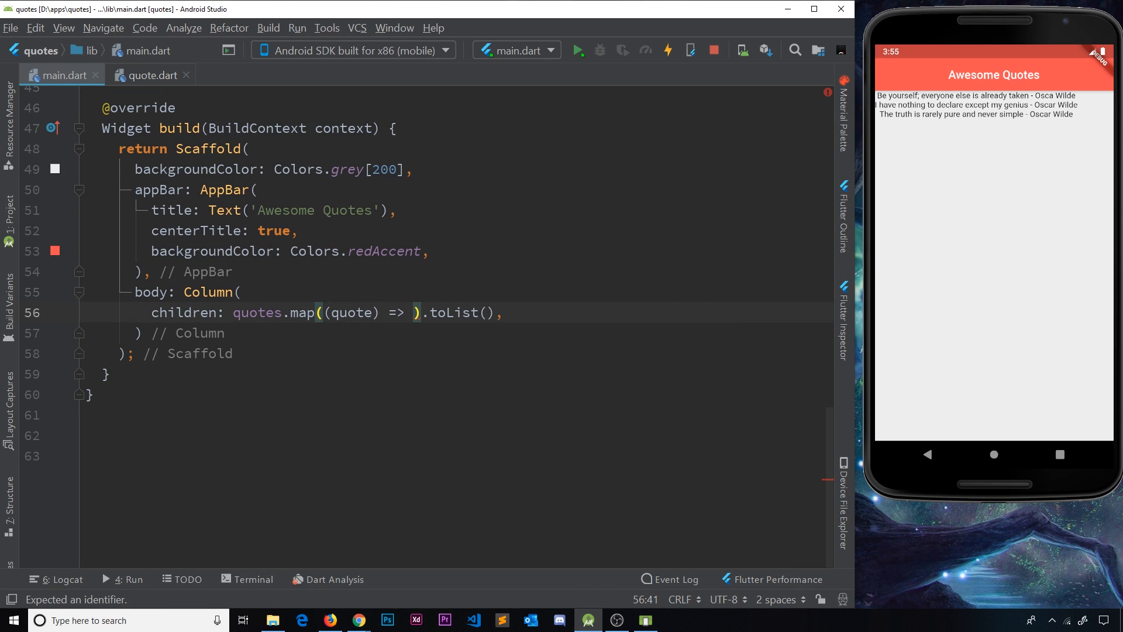
text(quote)
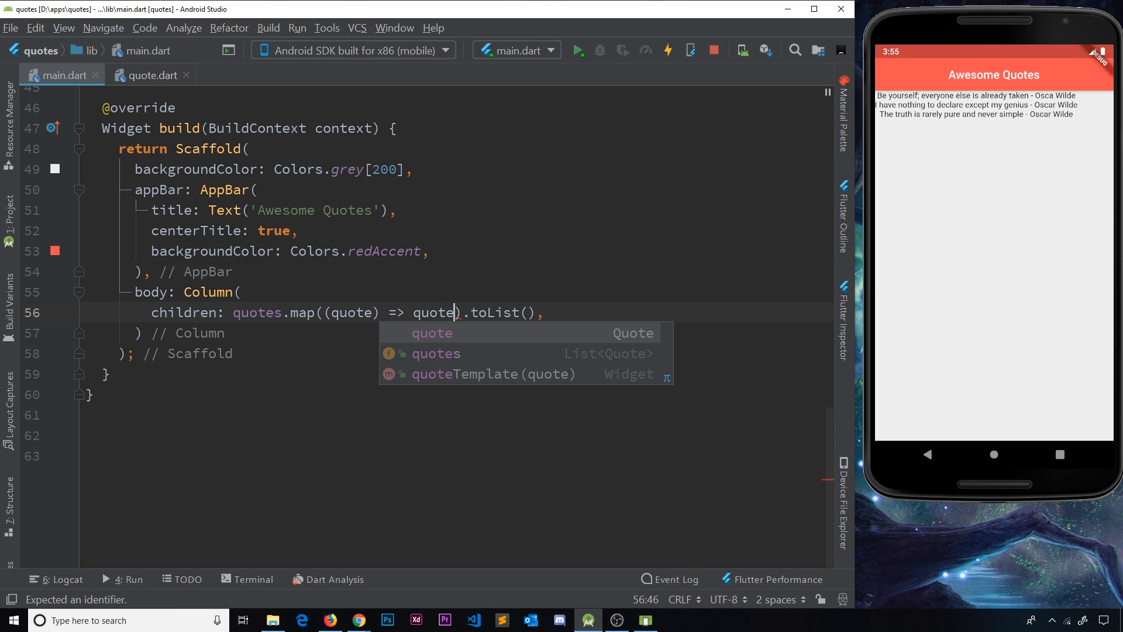
click(493, 373)
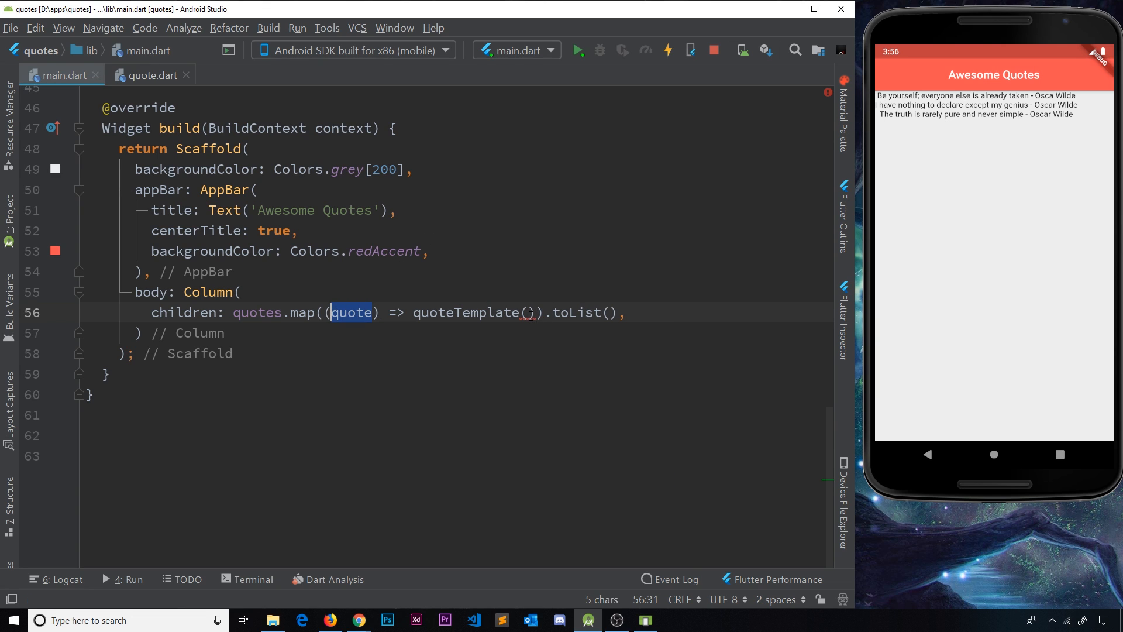
text(quote)
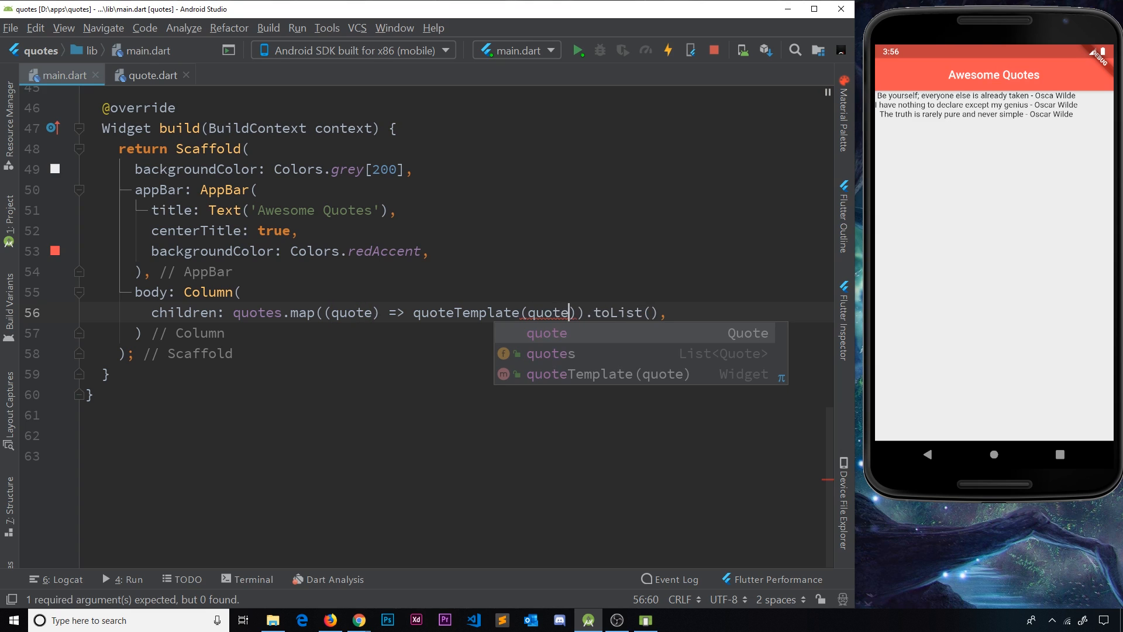
mouse_move(599, 272)
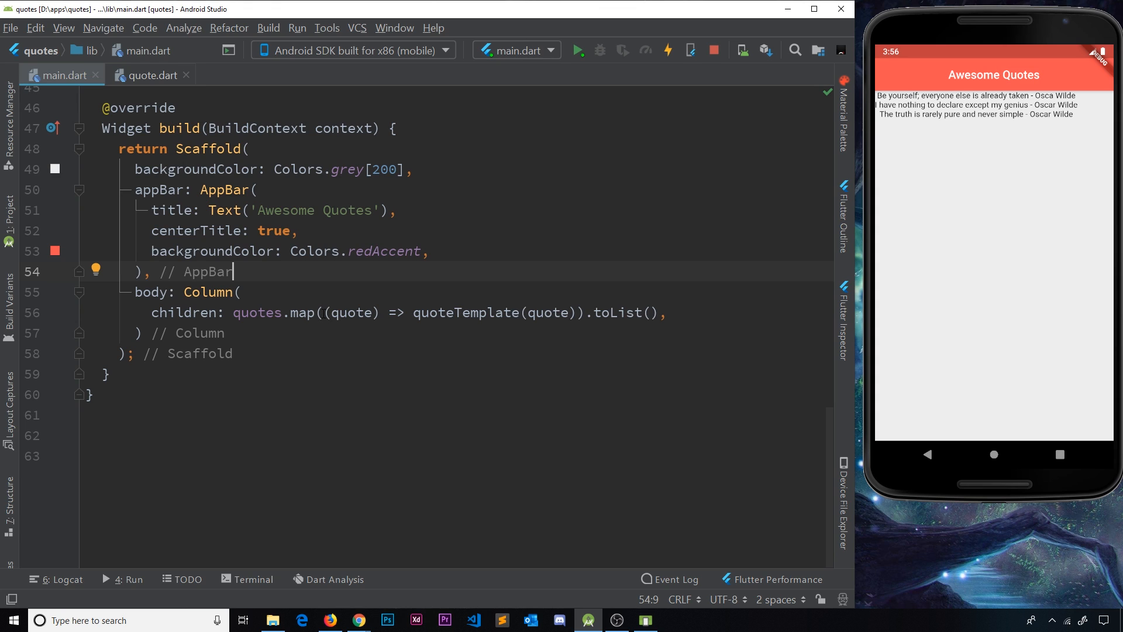
Jump from the quoteTemplate call to its function definition
click(330, 313)
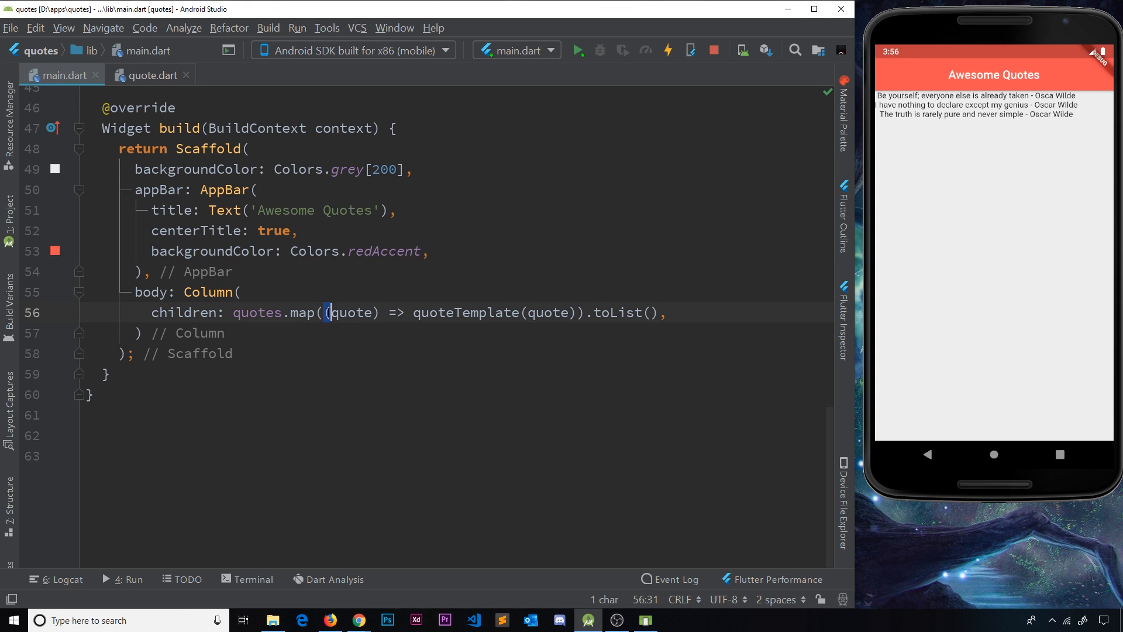
drag(329, 313, 403, 312)
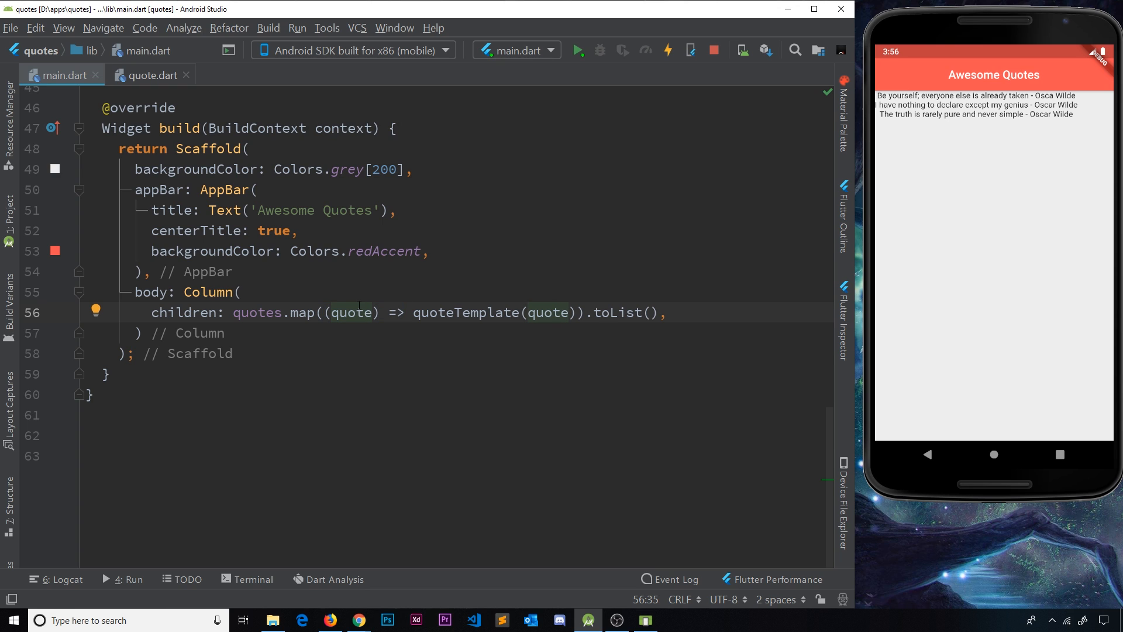
double_click(464, 312)
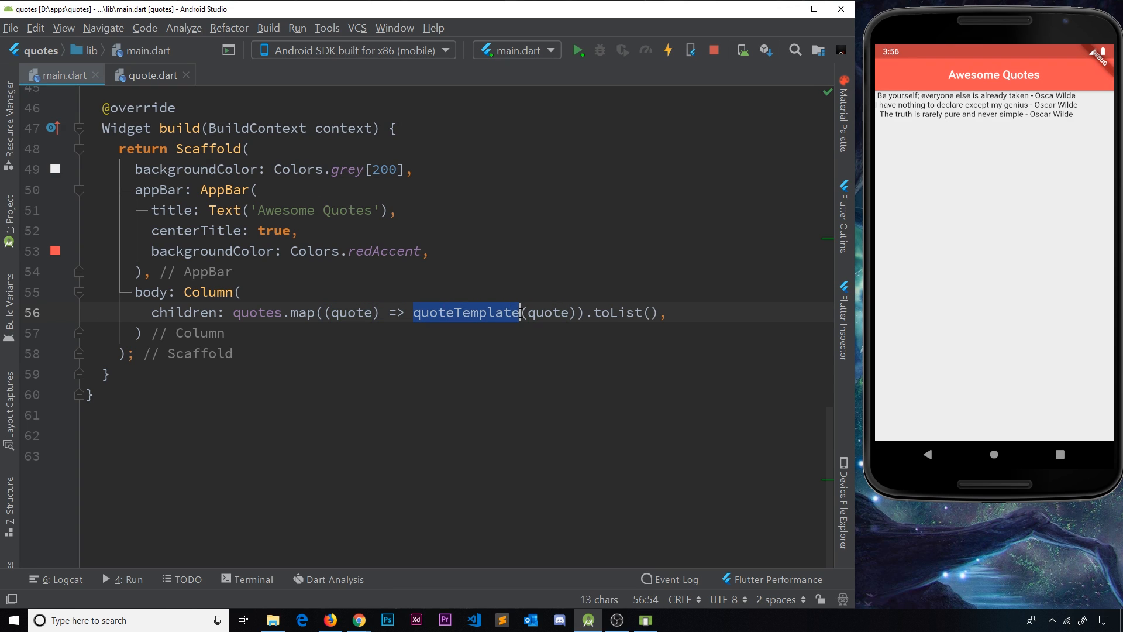
double_click(549, 312)
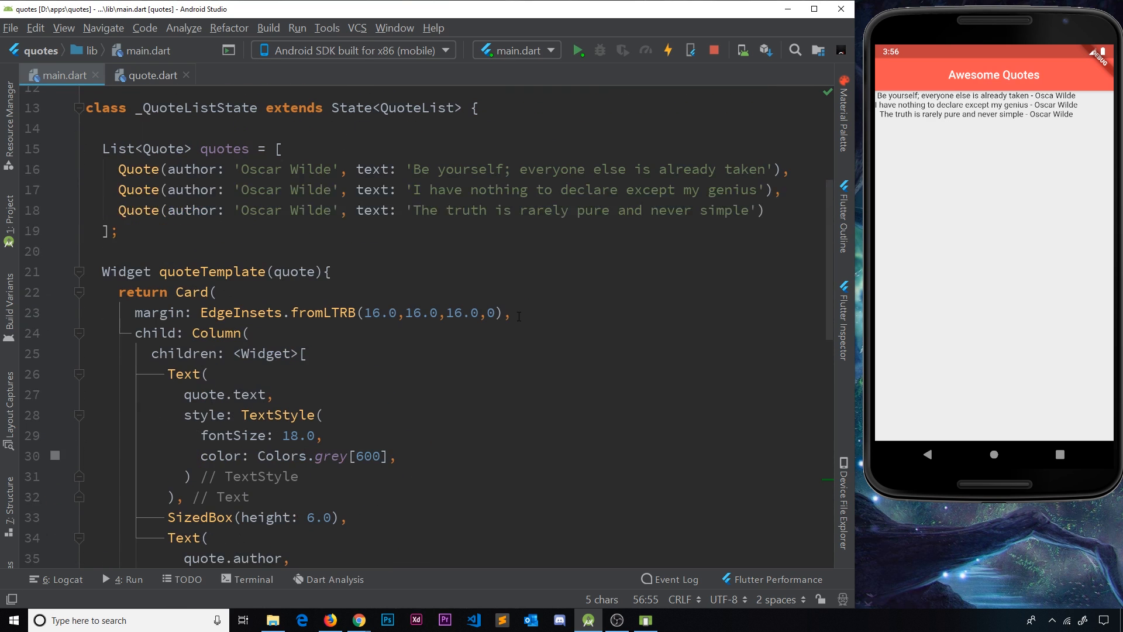
Save main.dart and hot reload so each quote appears in its own card
drag(215, 292, 300, 476)
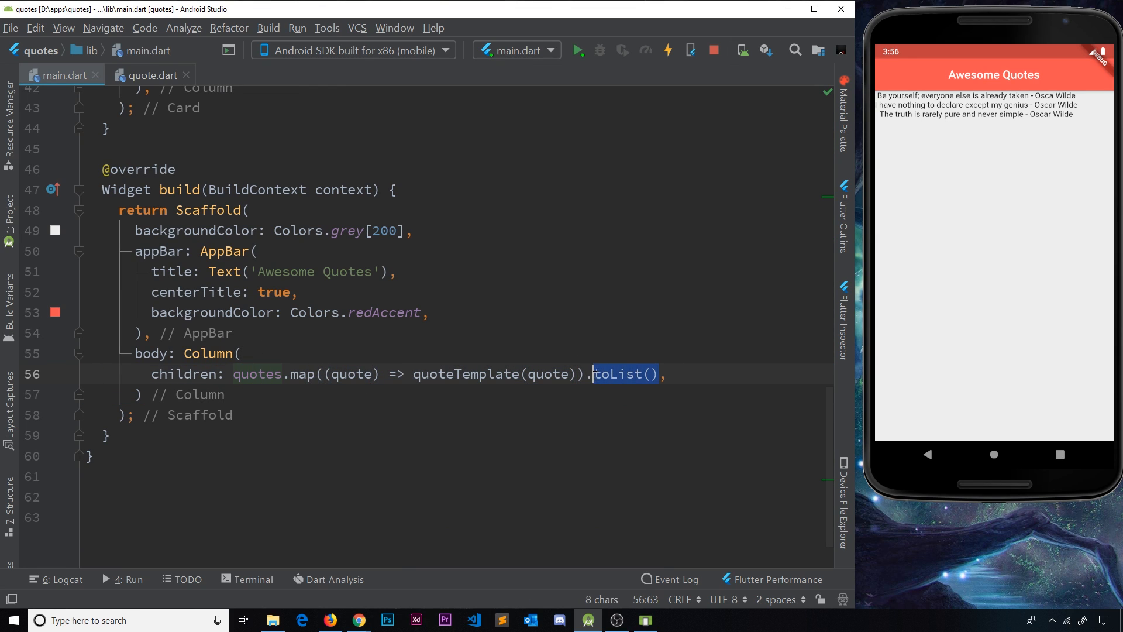
click(666, 373)
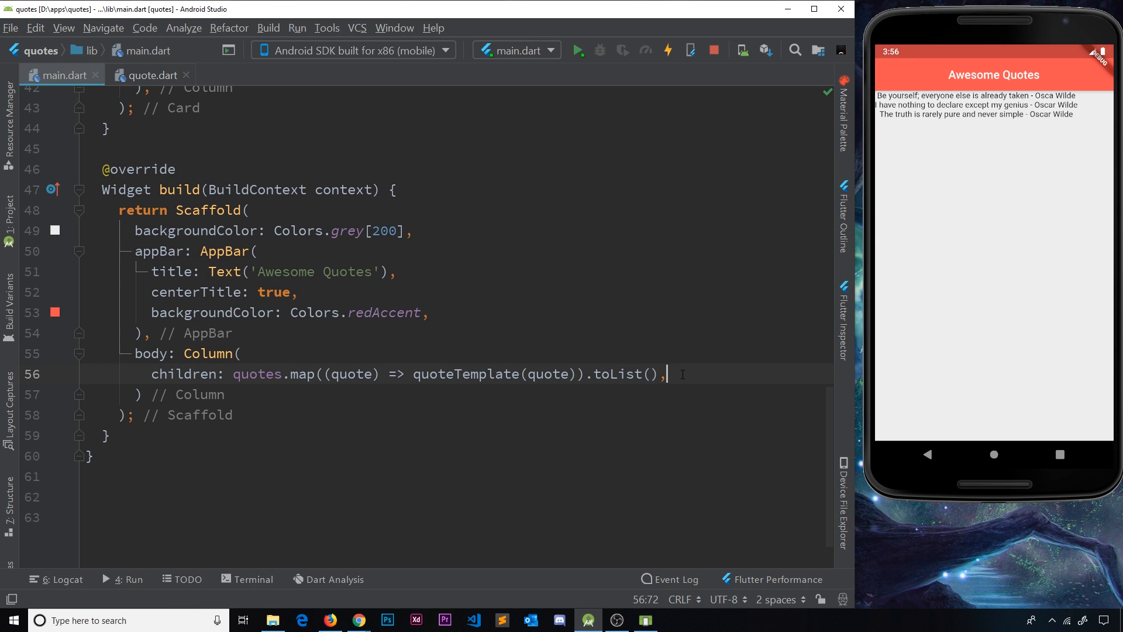
click(667, 50)
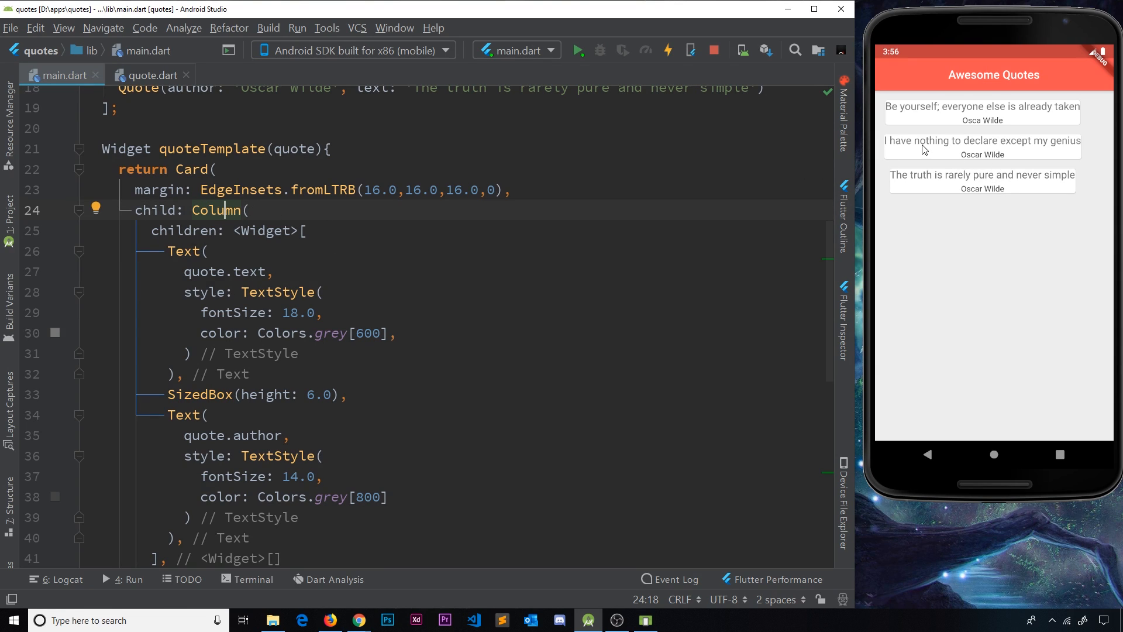
mouse_move(1079, 132)
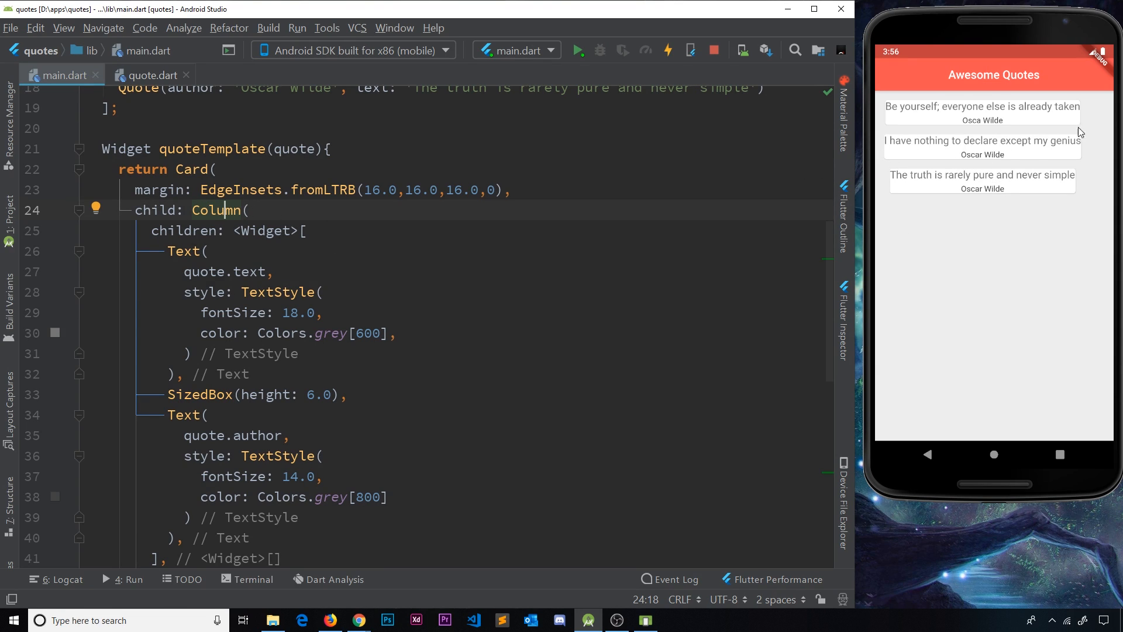
Wrap the Card's Column in Padding with EdgeInsets.all(12.0)
click(96, 208)
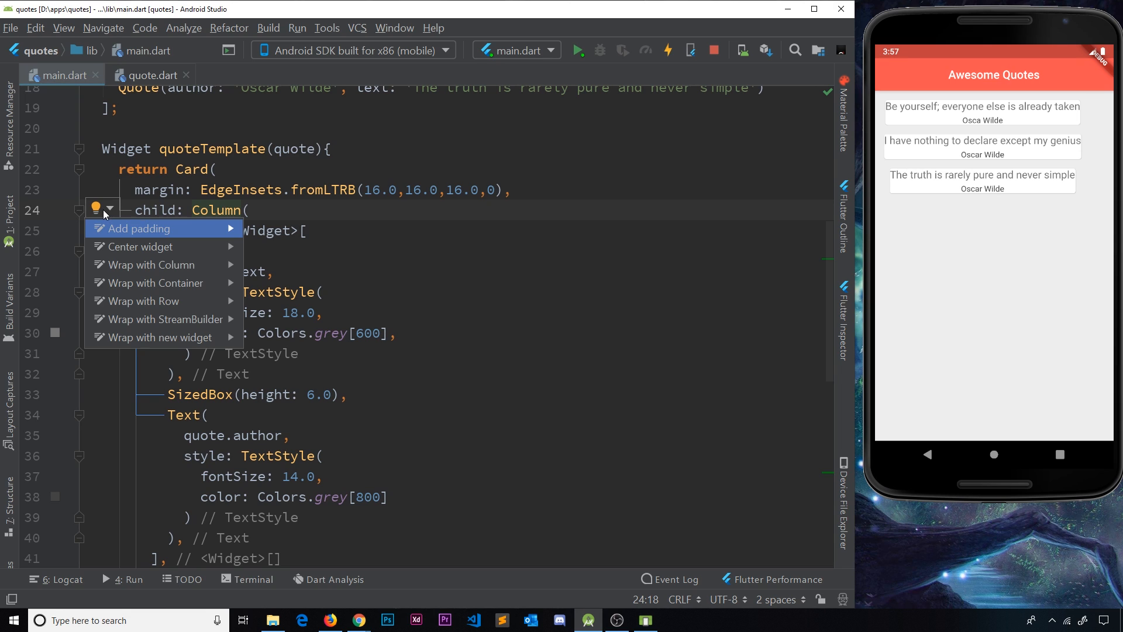
click(137, 228)
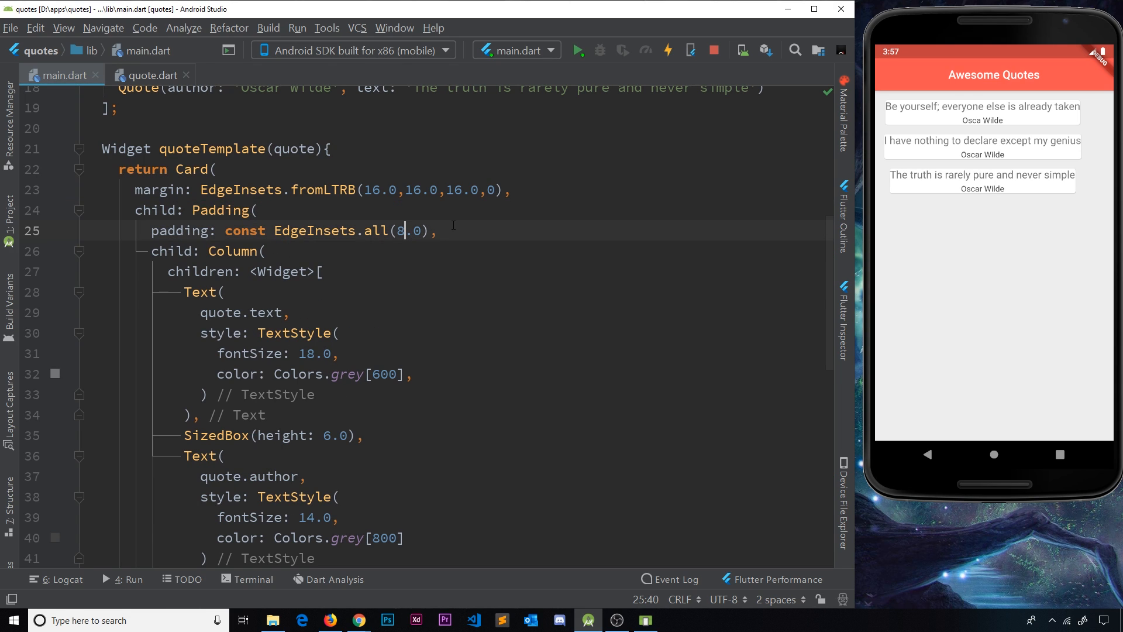
text(12)
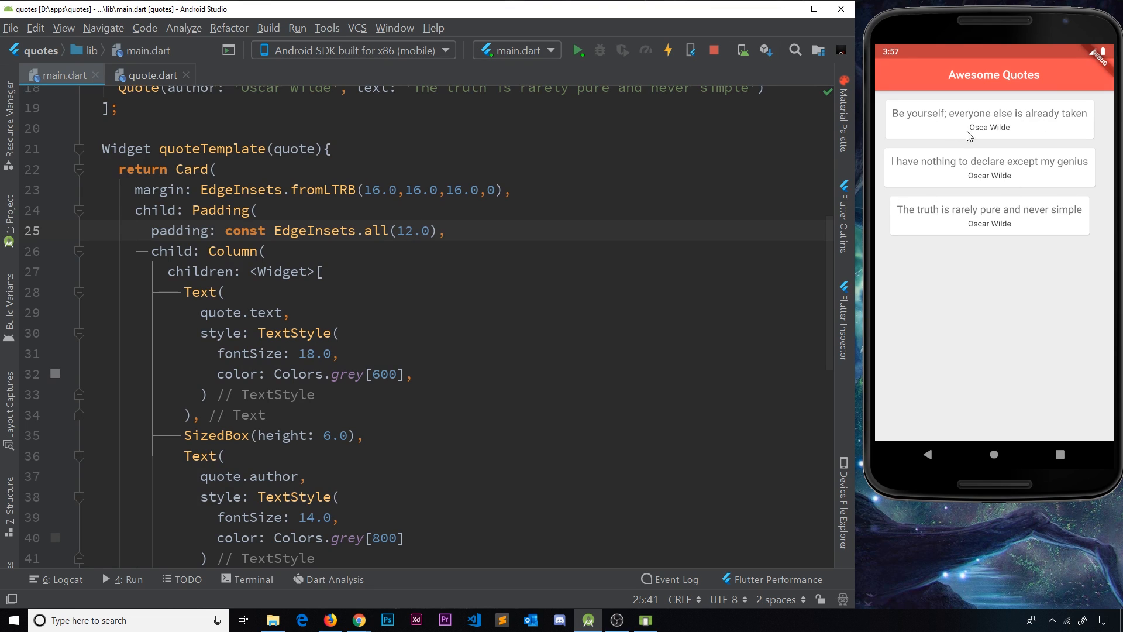
mouse_move(993, 214)
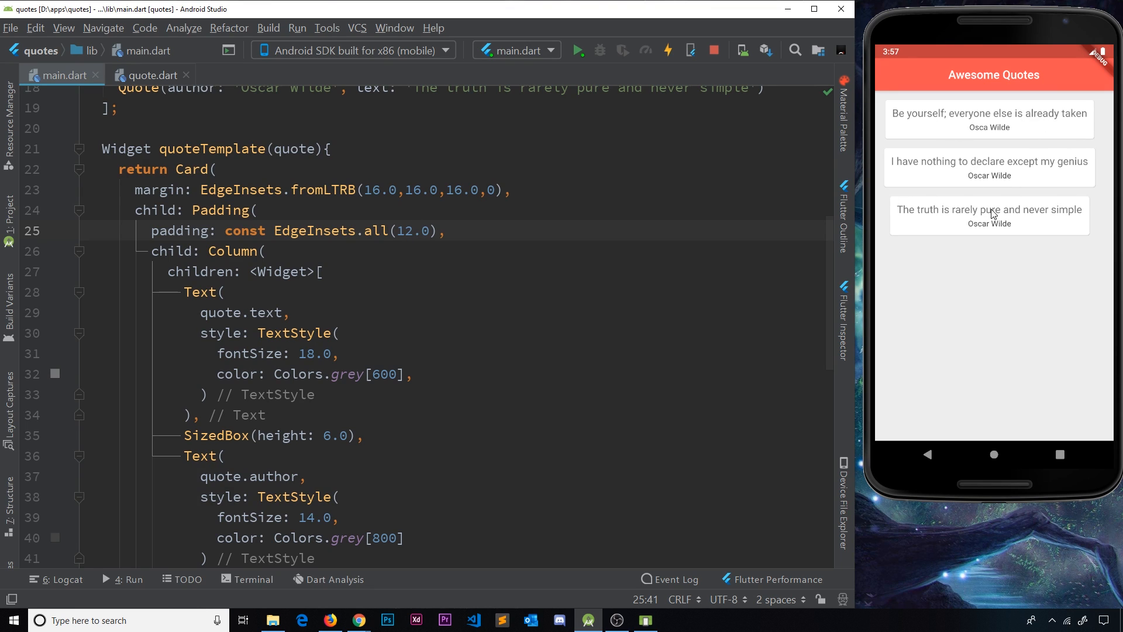
mouse_move(990, 218)
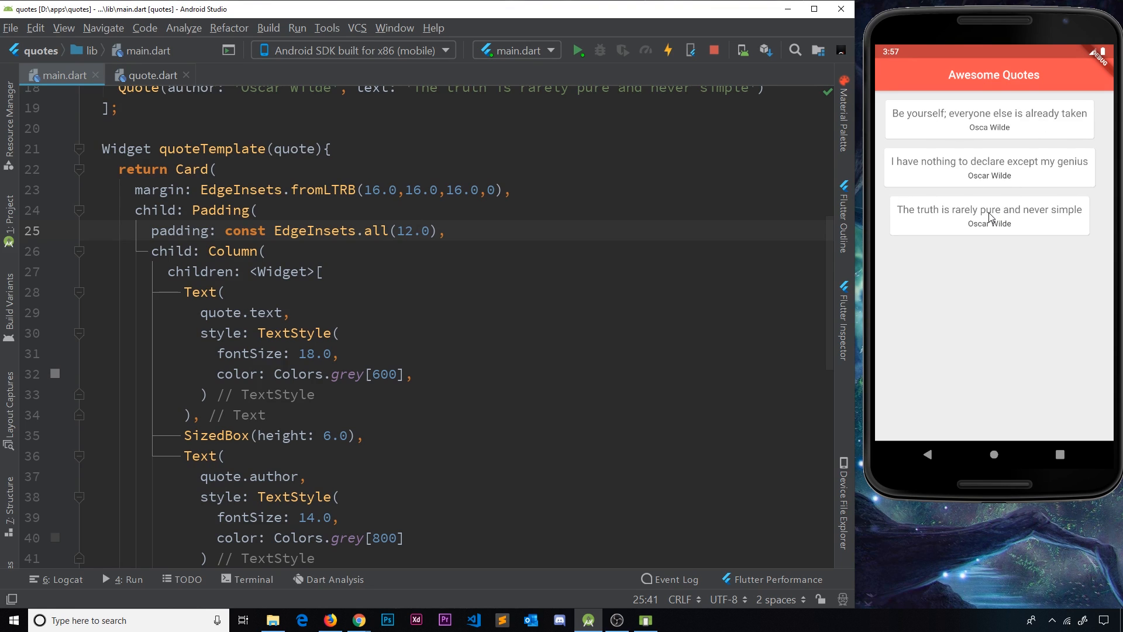
mouse_move(990, 169)
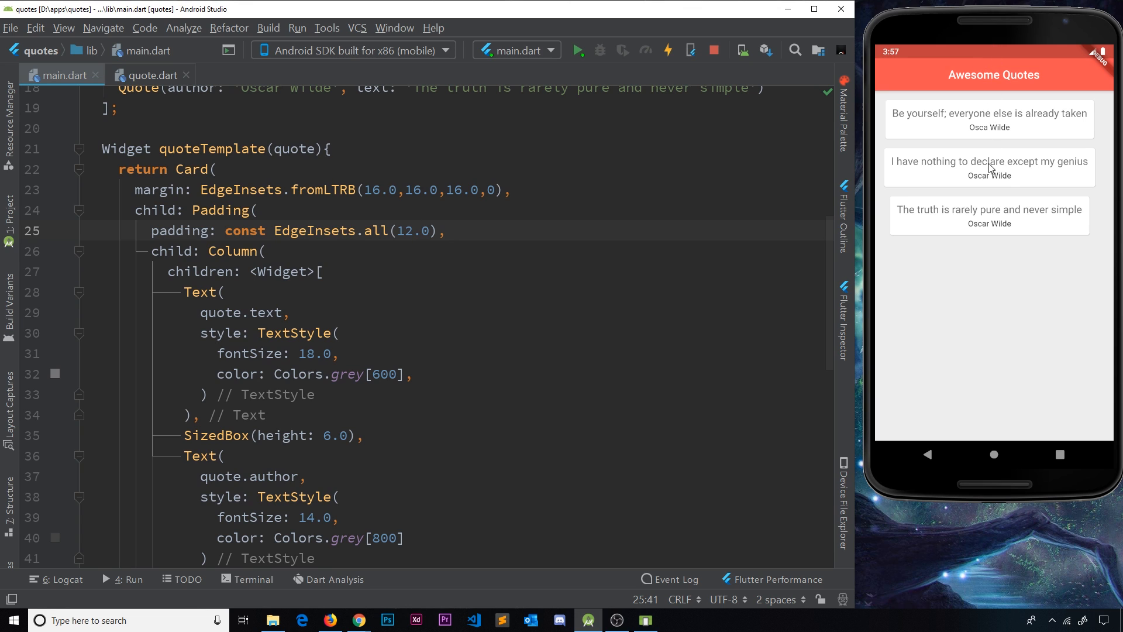
mouse_move(1114, 125)
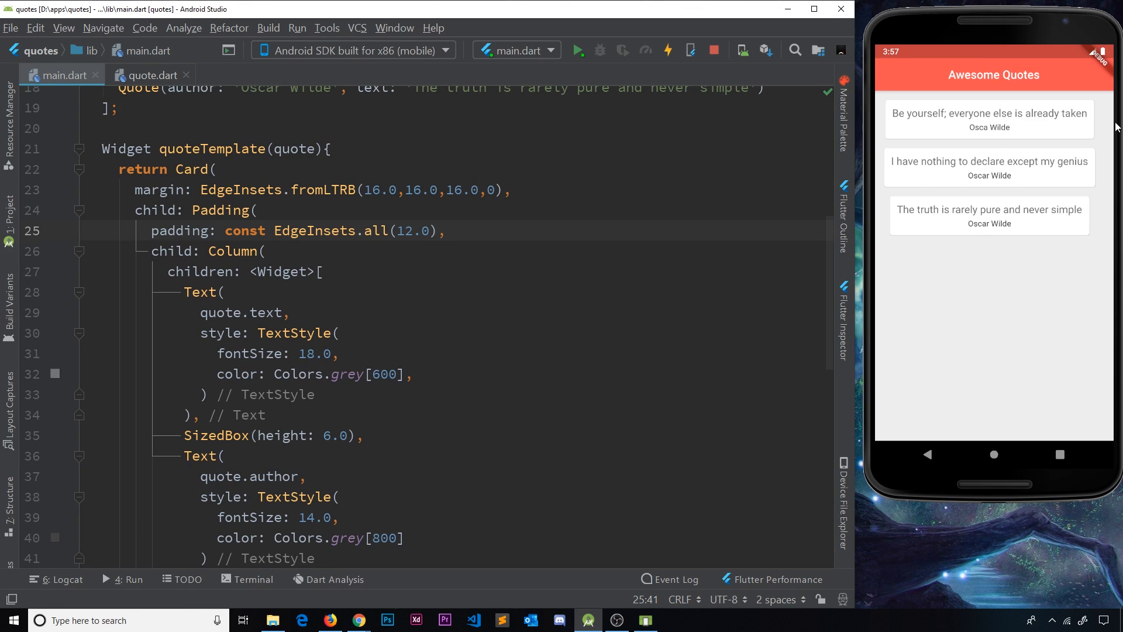
mouse_move(1053, 136)
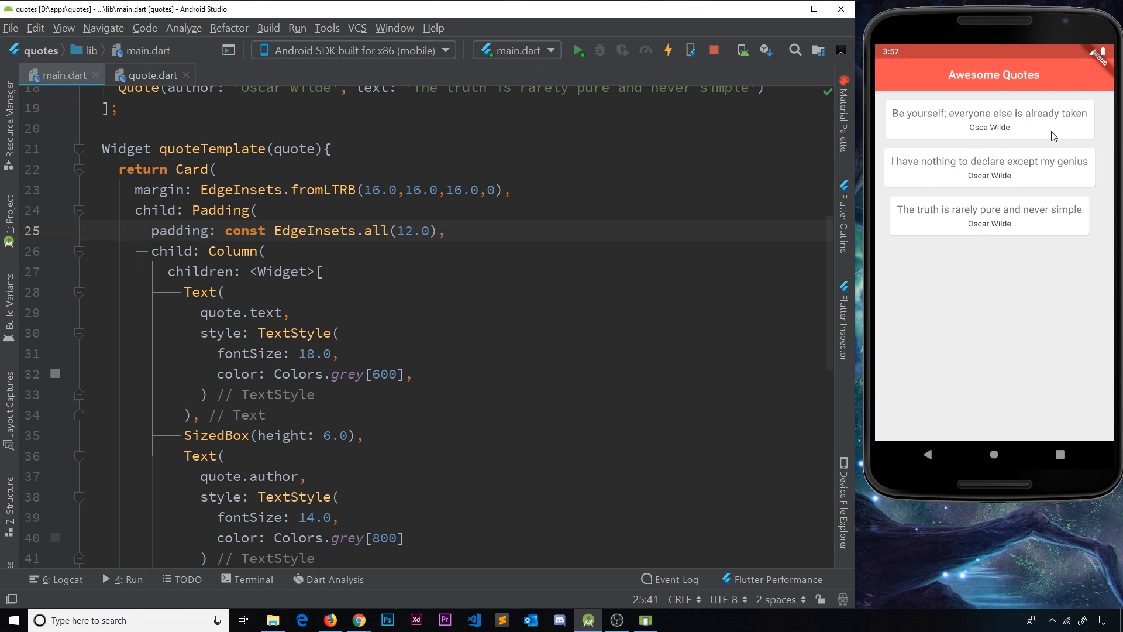
mouse_move(964, 128)
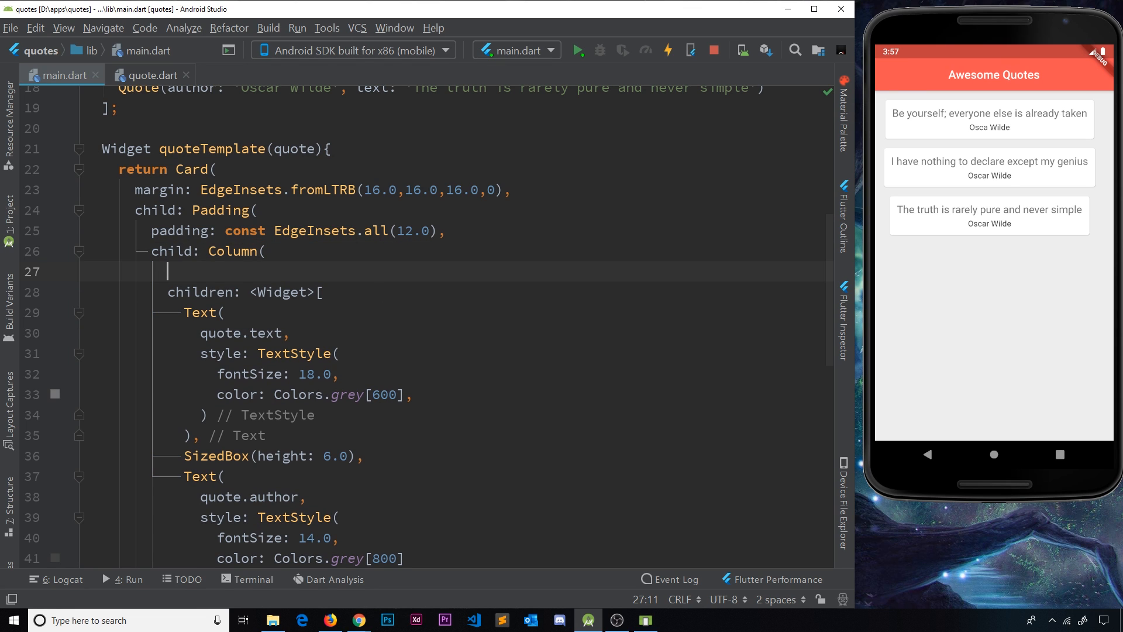
Add crossAxisAlignment: CrossAxisAlignment.stretch to the Column and hot reload for full-width quote cards
text(crossAxisAlignment: CrossAxisAlignment.stretch,)
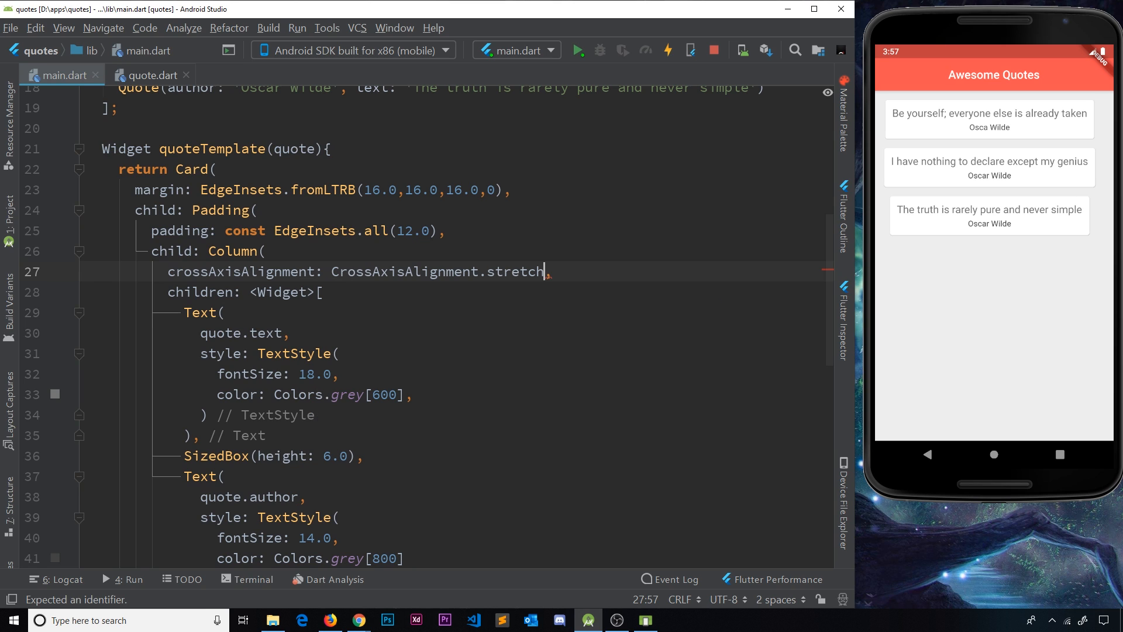
click(667, 50)
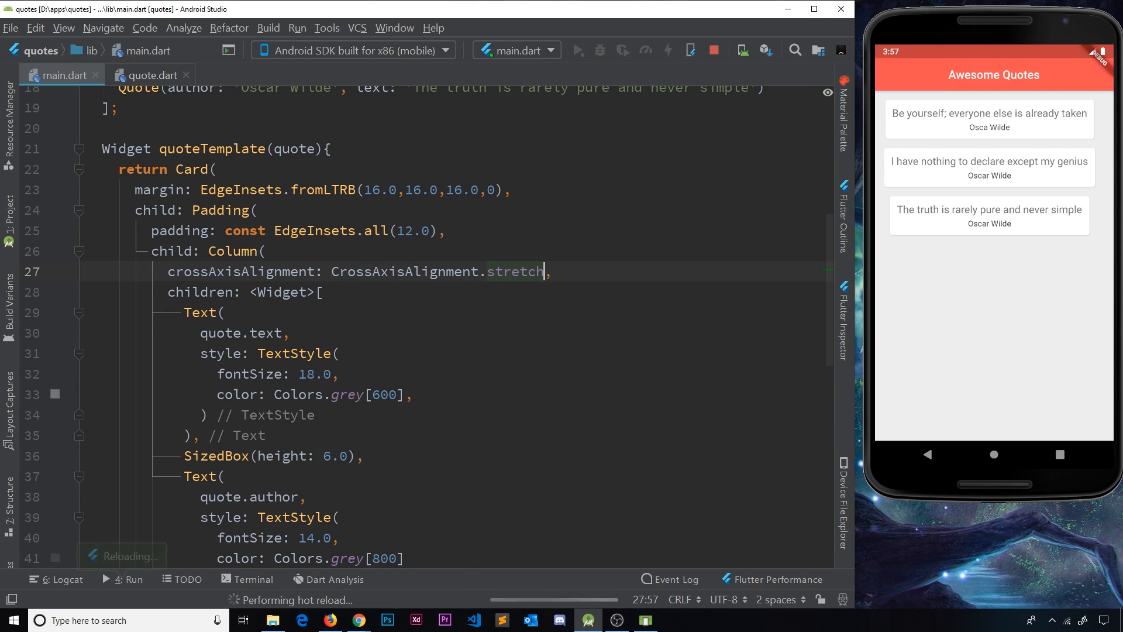
click(667, 50)
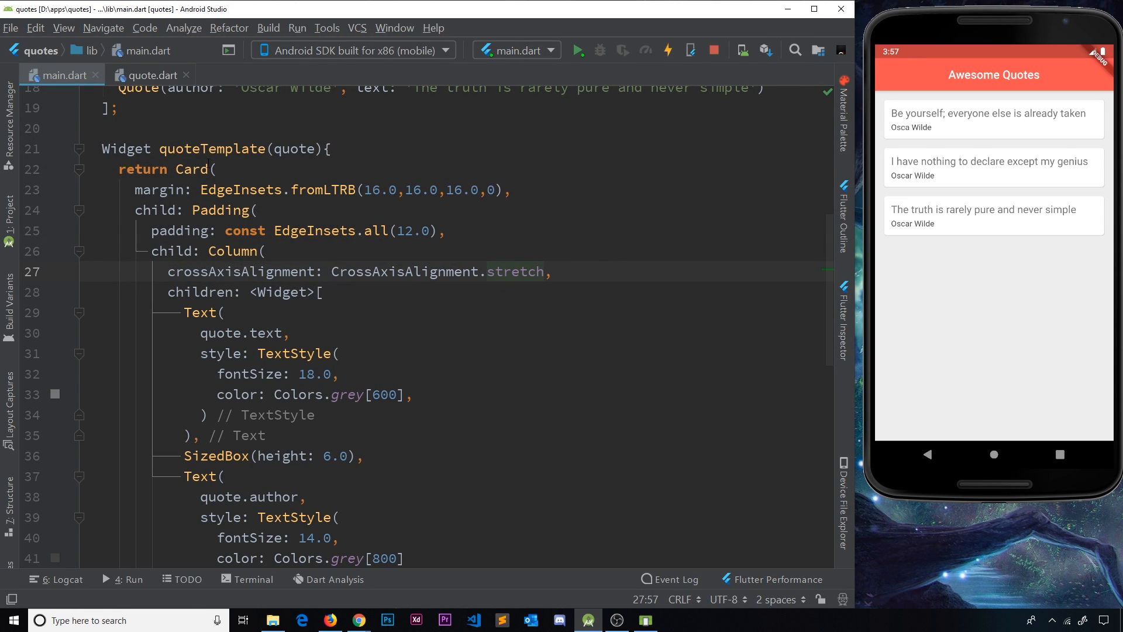
double_click(212, 148)
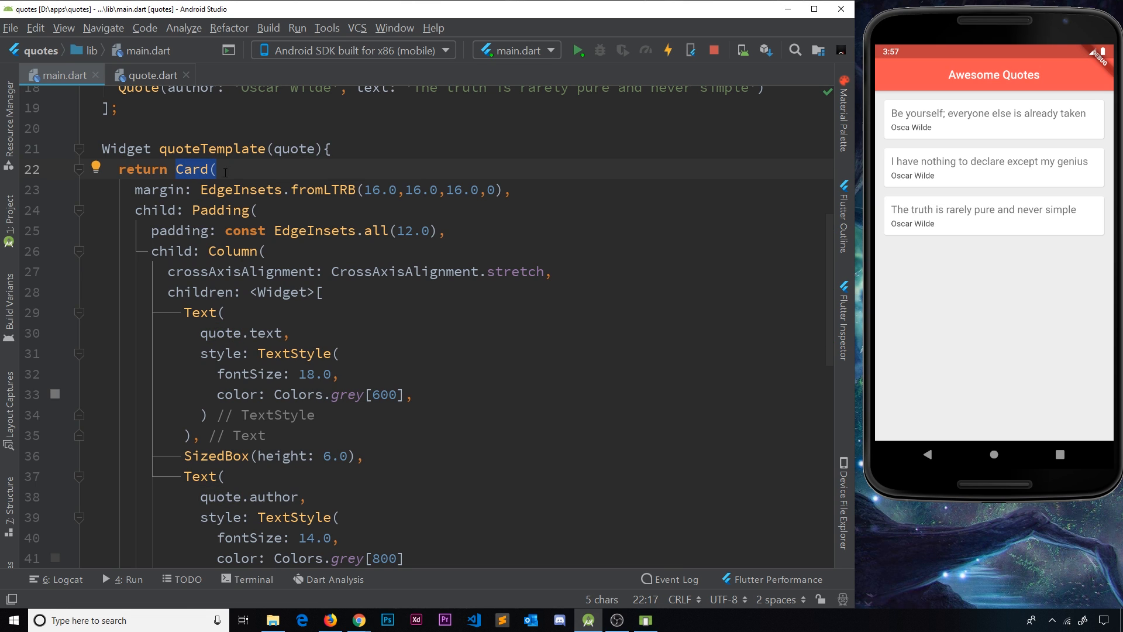
scroll(down, 3)
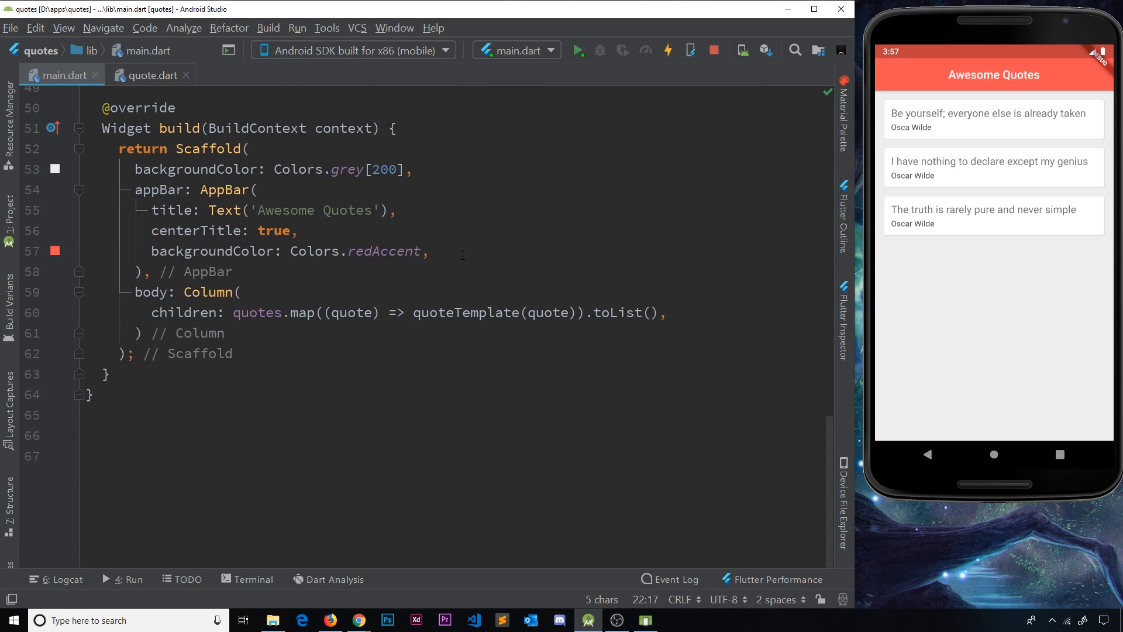
double_click(494, 313)
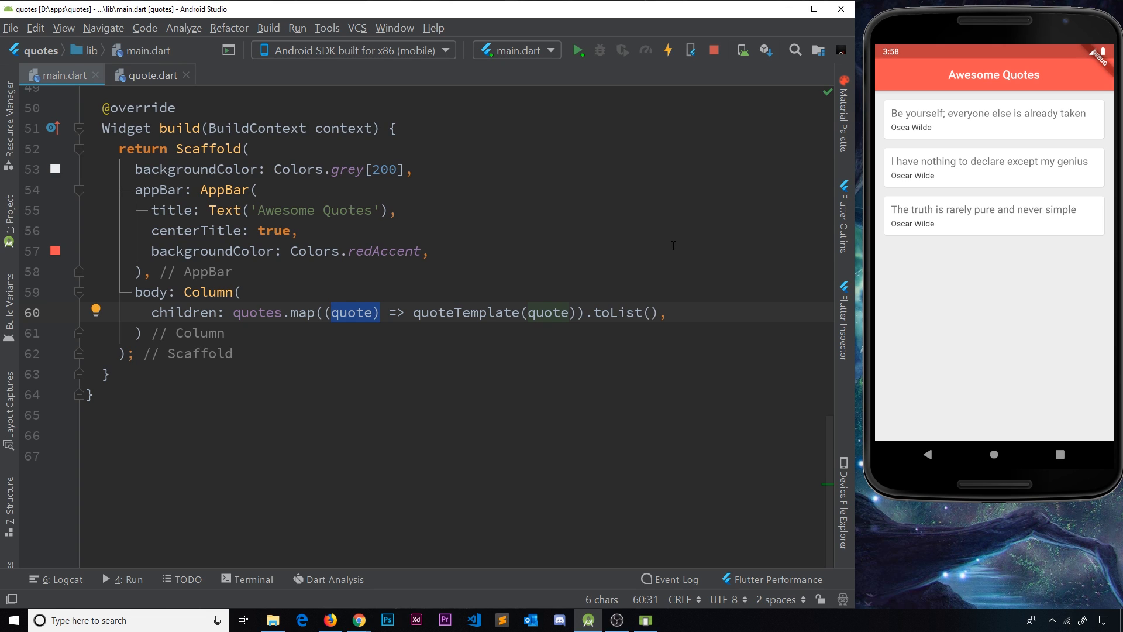
scroll(up, 3)
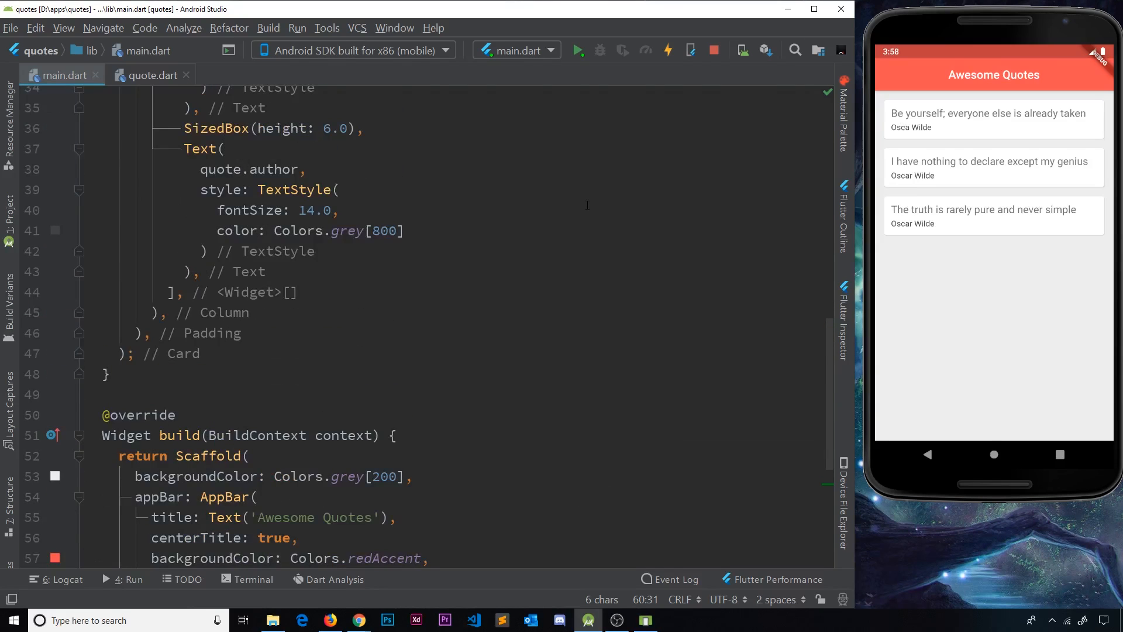